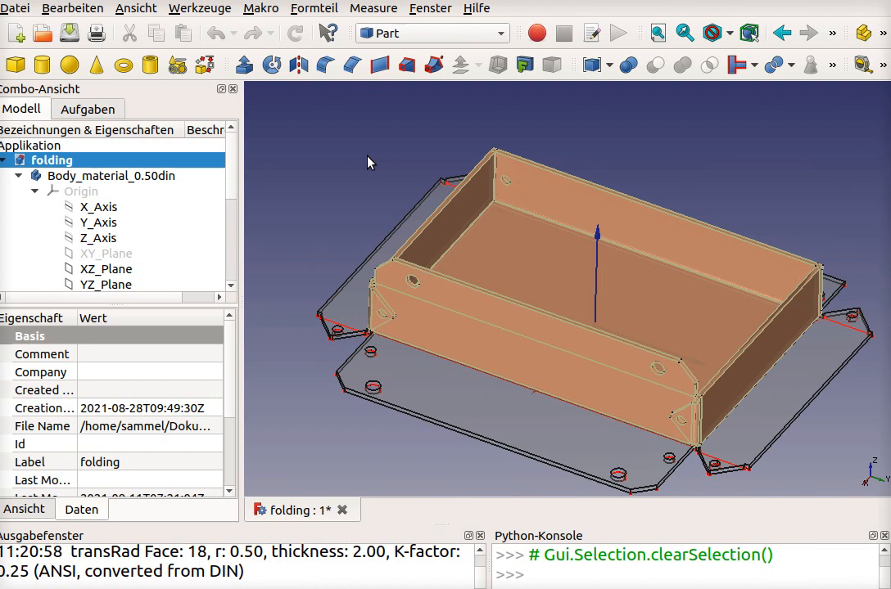
{"action": "mouse_move", "coordinate": [410, 281]}
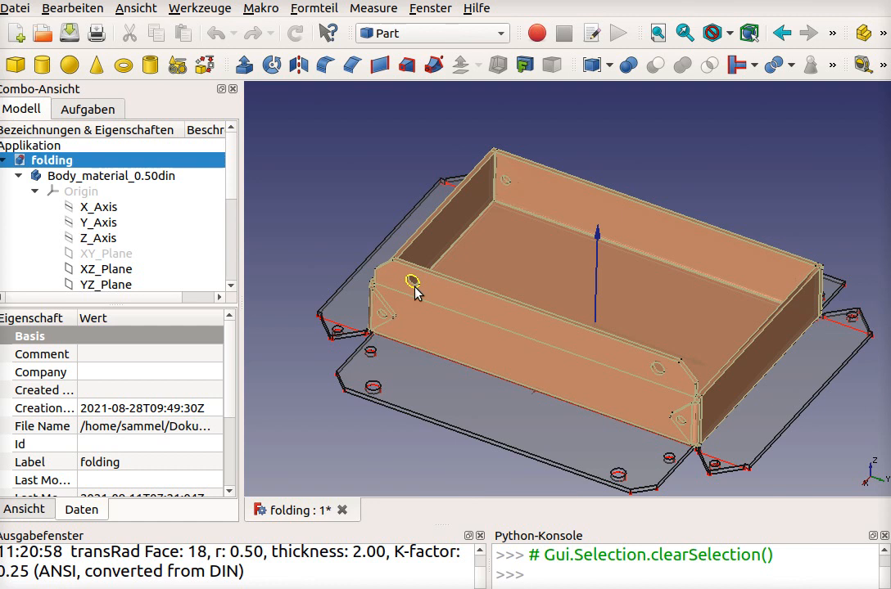
{"action": "mouse_move", "coordinate": [337, 232]}
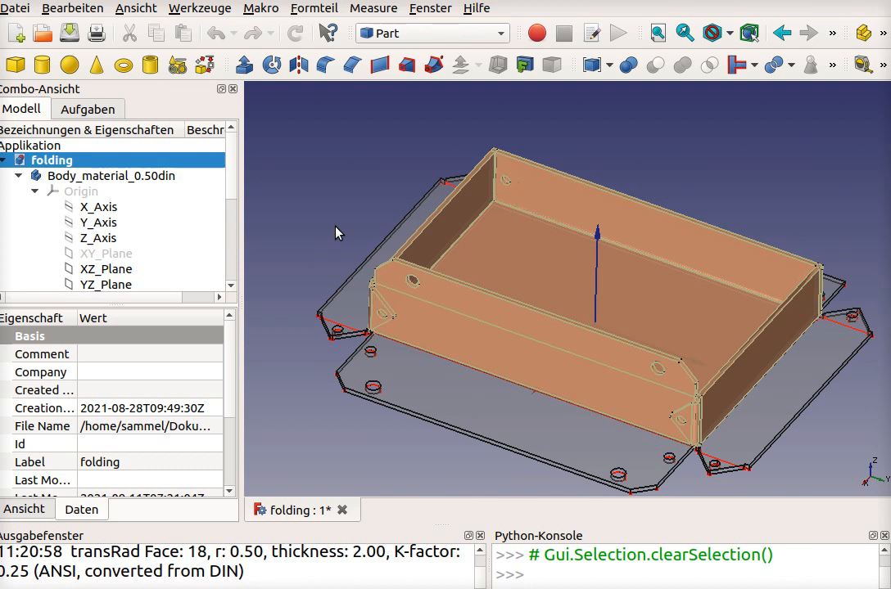
{"action": "mouse_move", "coordinate": [370, 390]}
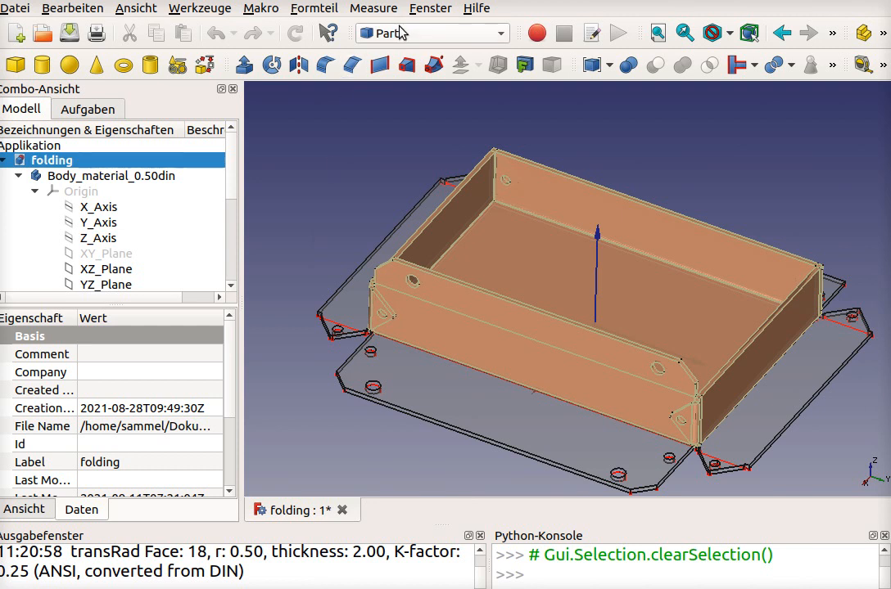
- Switch to the Start workbench, peek at the workbench list again and deselect the folding document
{"action": "left_click", "coordinate": [422, 33]}
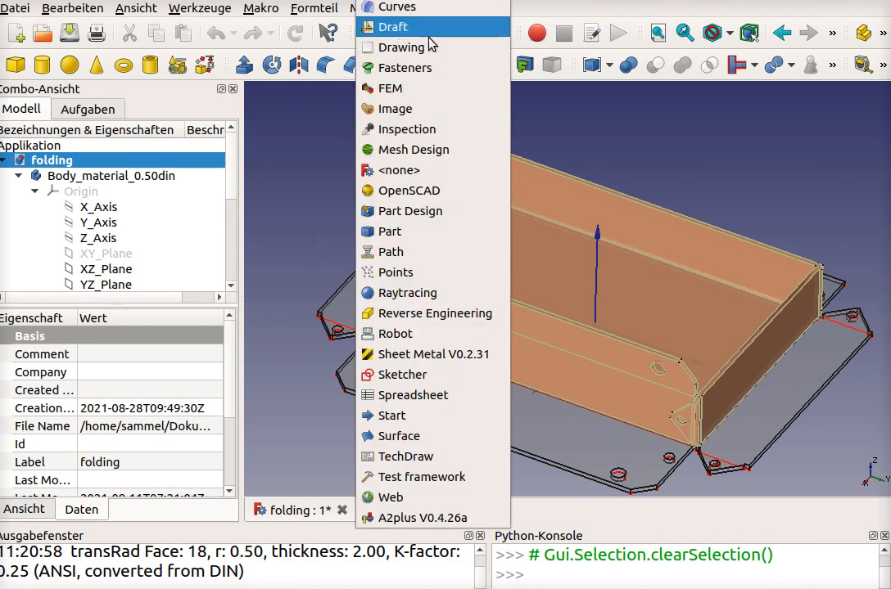
{"action": "mouse_move", "coordinate": [393, 416]}
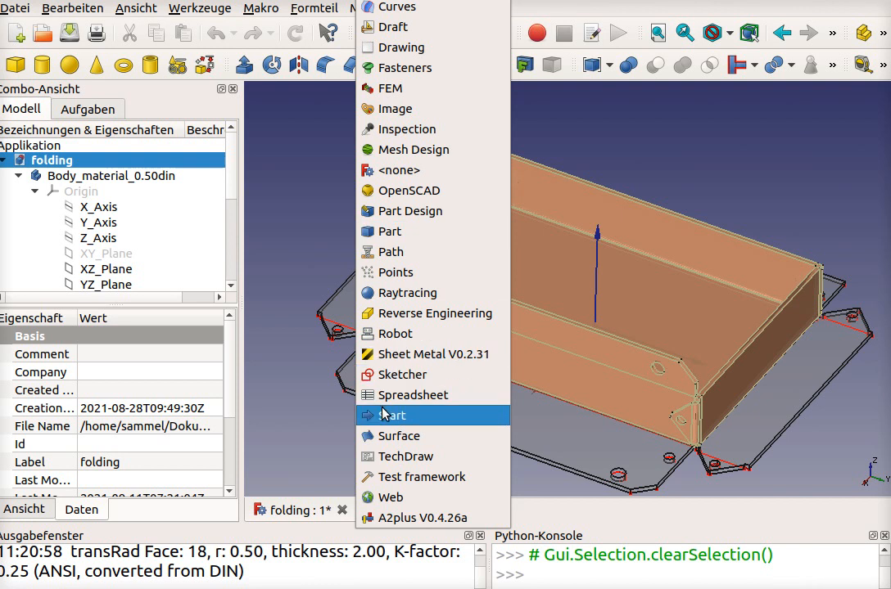
{"action": "left_click", "coordinate": [396, 416]}
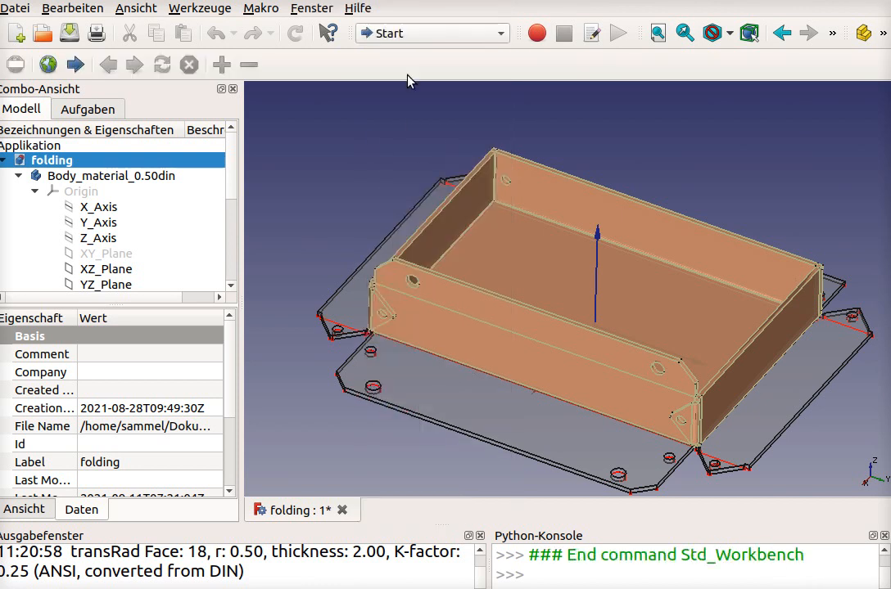
{"action": "left_click", "coordinate": [432, 32]}
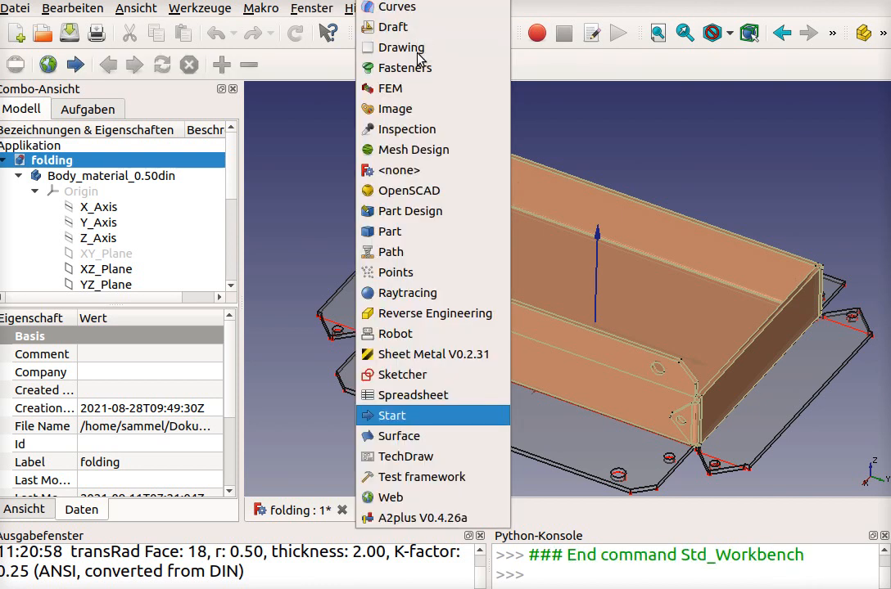
{"action": "mouse_move", "coordinate": [409, 210]}
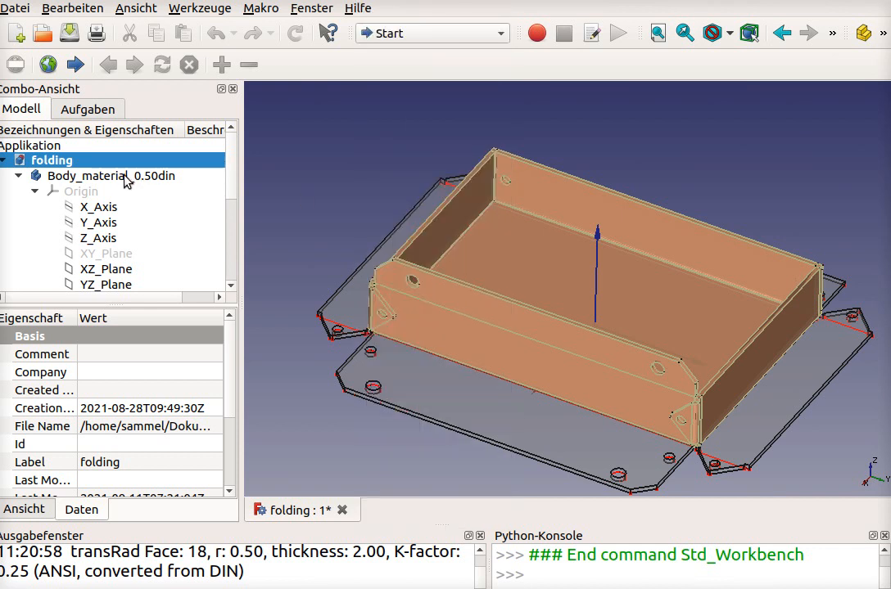
{"action": "left_click", "coordinate": [112, 175]}
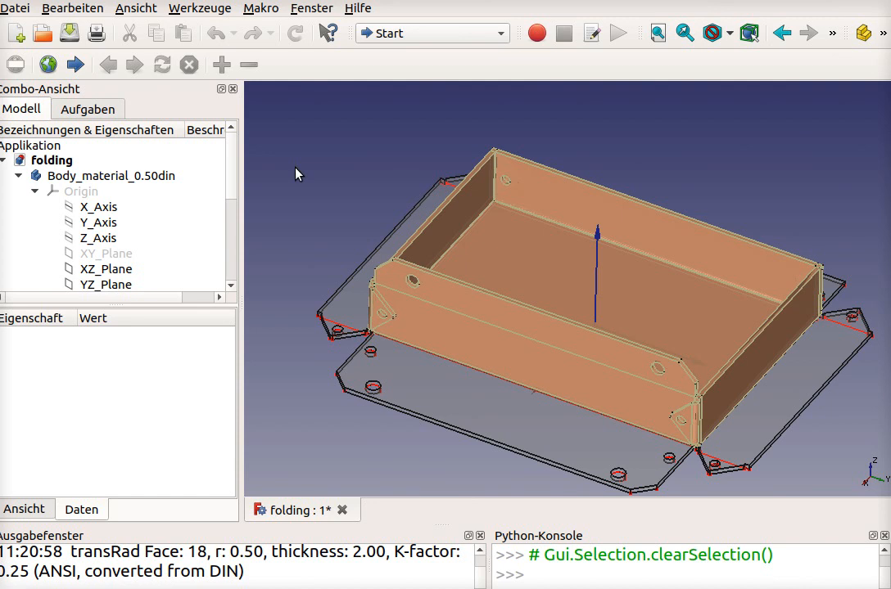
{"action": "mouse_move", "coordinate": [307, 172]}
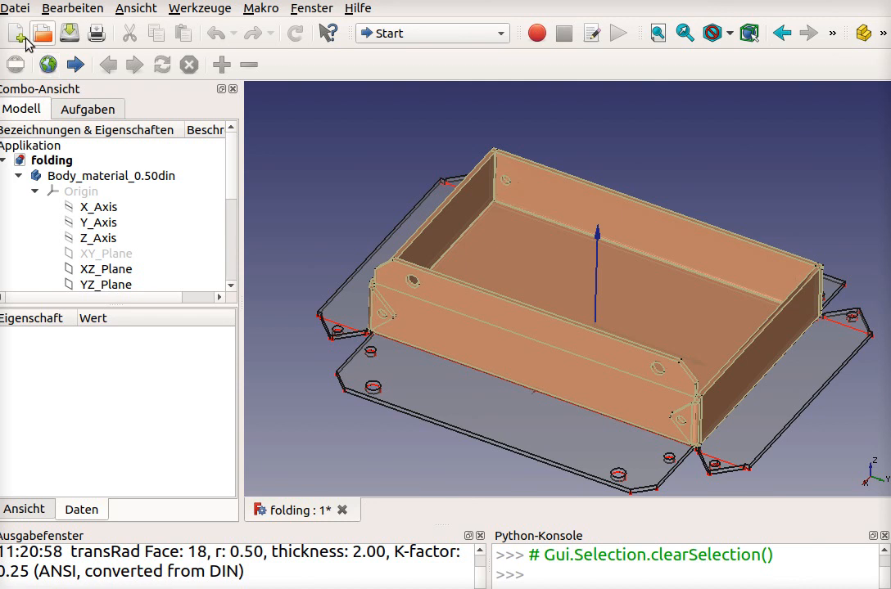
- Create a new document Unbenannt1 and switch to the Part workbench for adding a box
{"action": "left_click", "coordinate": [16, 36]}
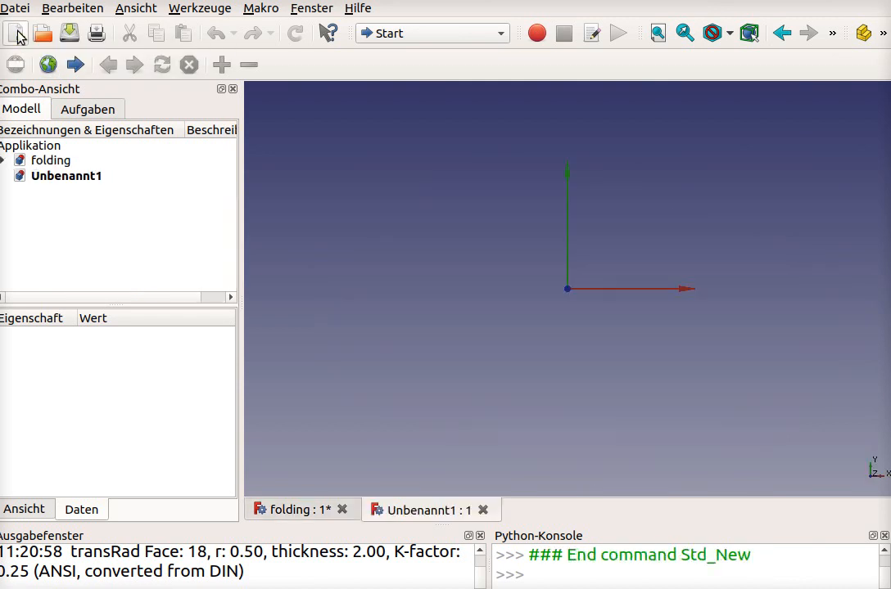
{"action": "mouse_move", "coordinate": [20, 34]}
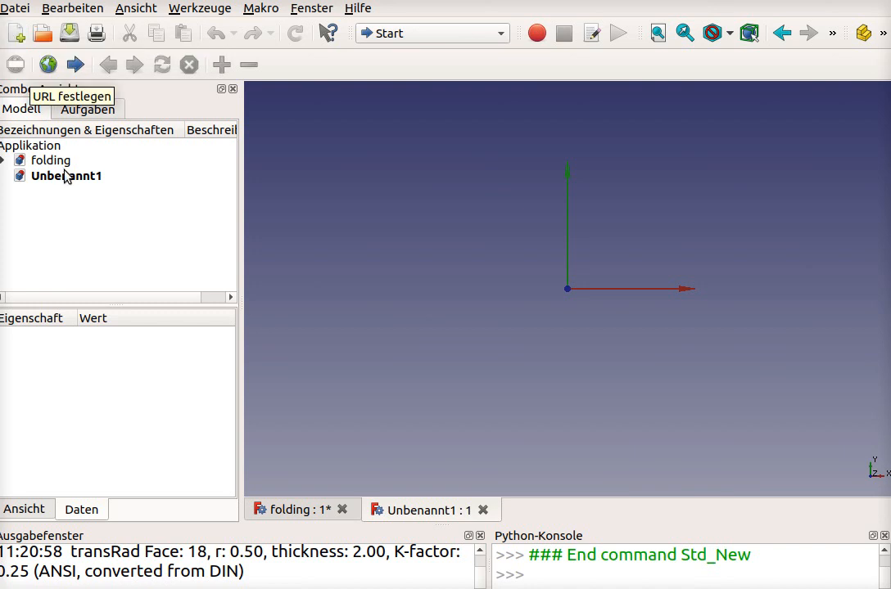
{"action": "mouse_move", "coordinate": [69, 180]}
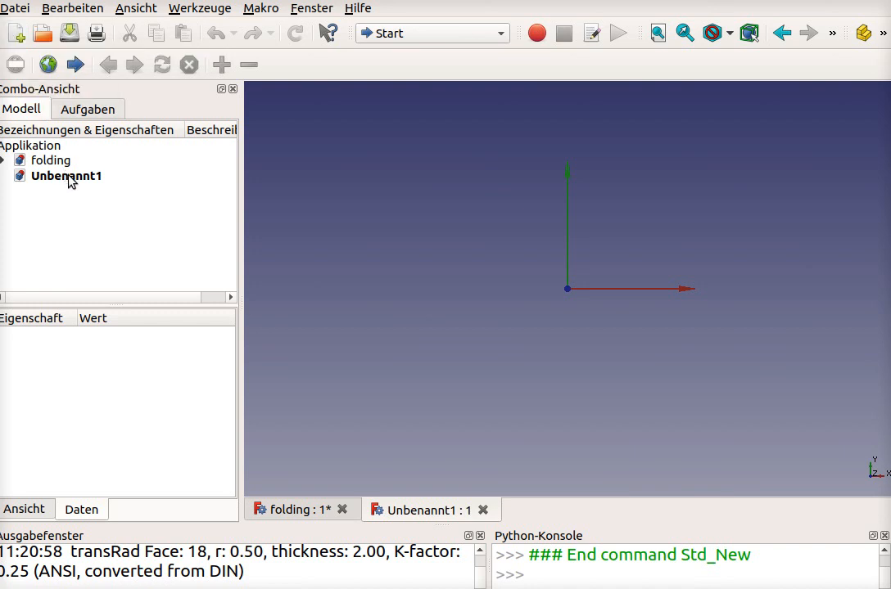
{"action": "left_click", "coordinate": [428, 33]}
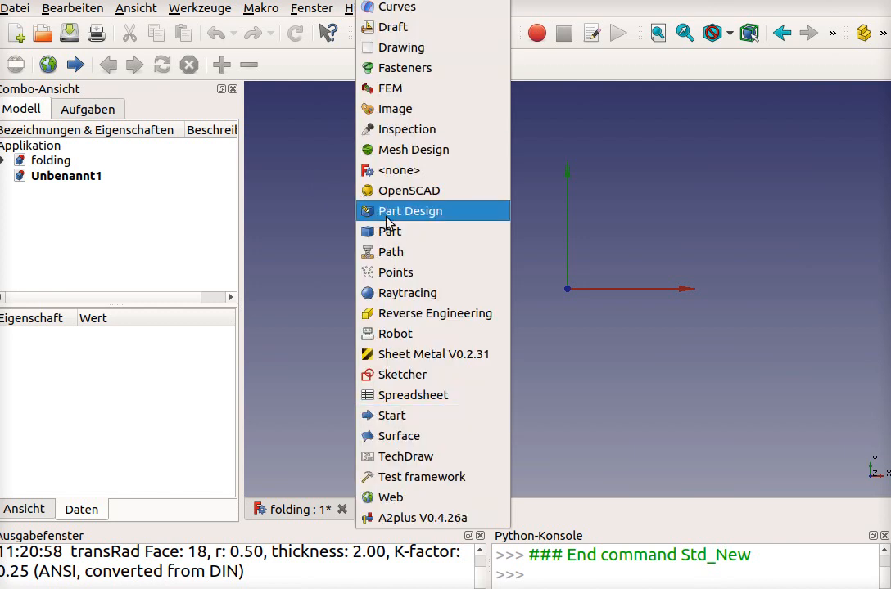
{"action": "left_click", "coordinate": [388, 231]}
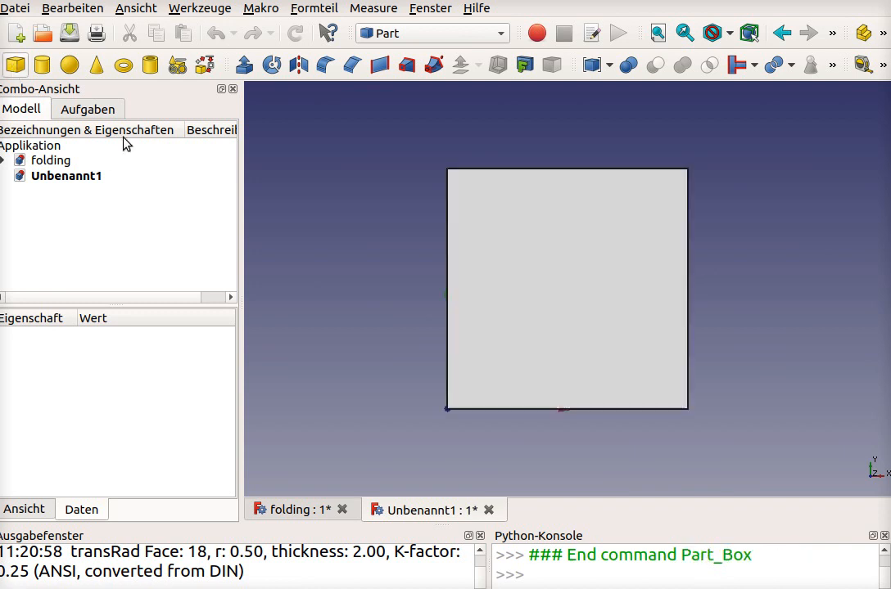
- Select the box and set its Length property to 150 mm, forming a thin plate
{"action": "left_click", "coordinate": [65, 190]}
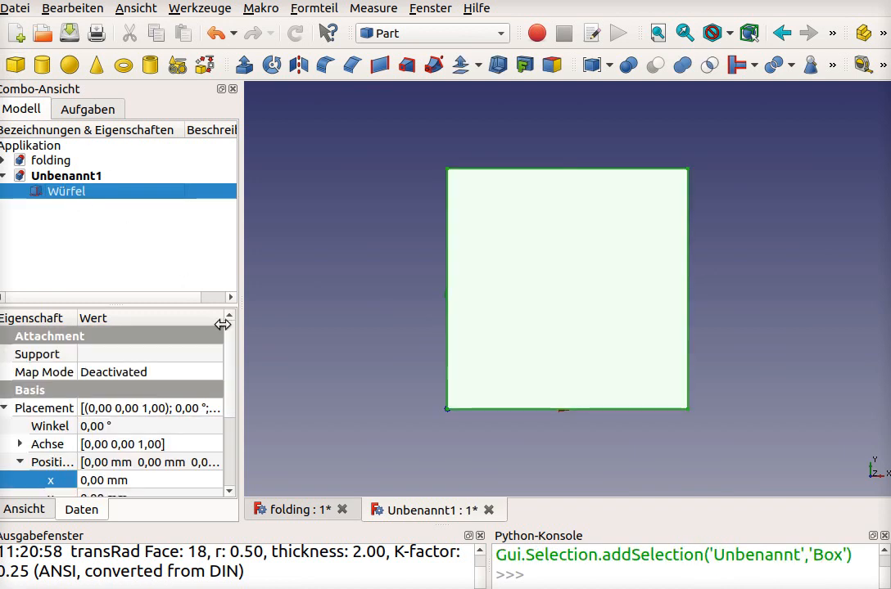
{"action": "mouse_move", "coordinate": [139, 457]}
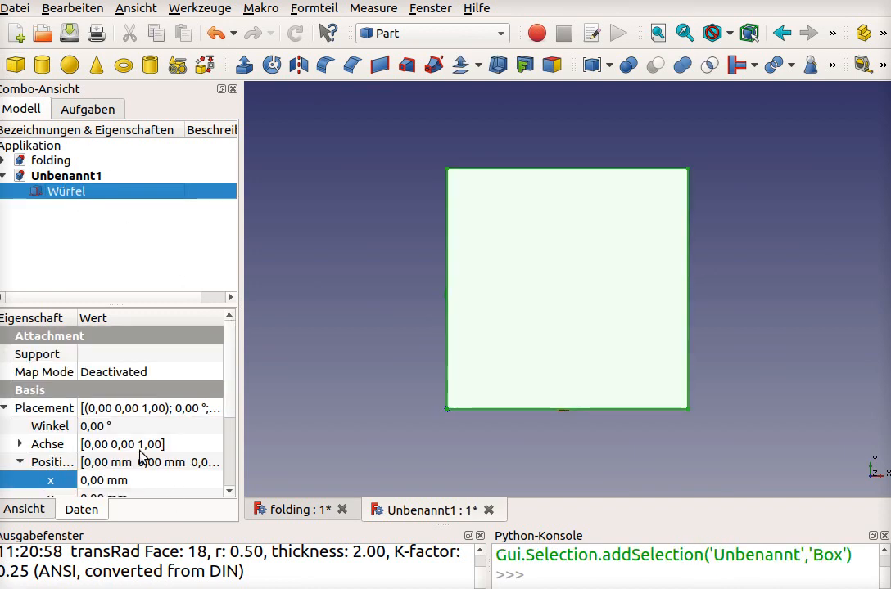
{"action": "scroll", "scroll_direction": "down", "scroll_amount": 3}
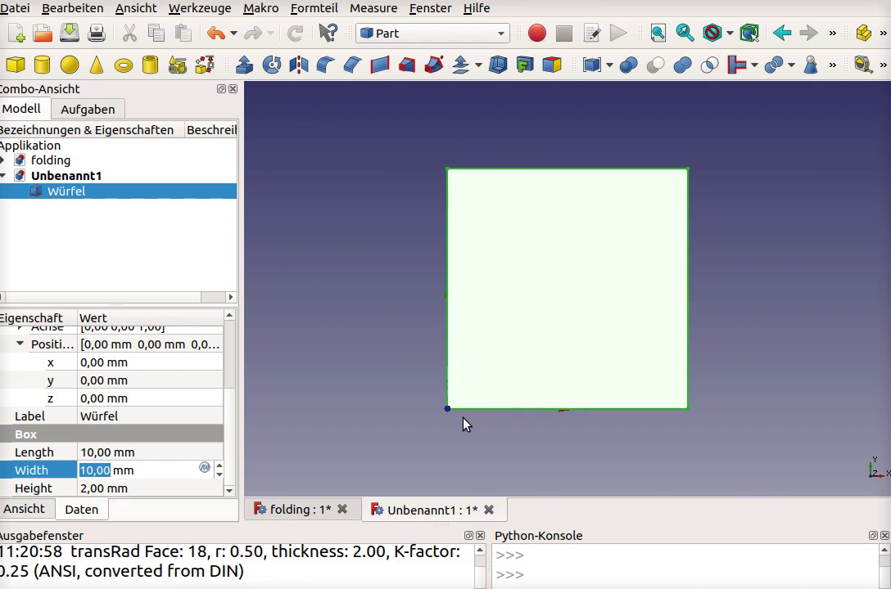
{"action": "mouse_move", "coordinate": [317, 398]}
{"action": "type", "text": "100"}
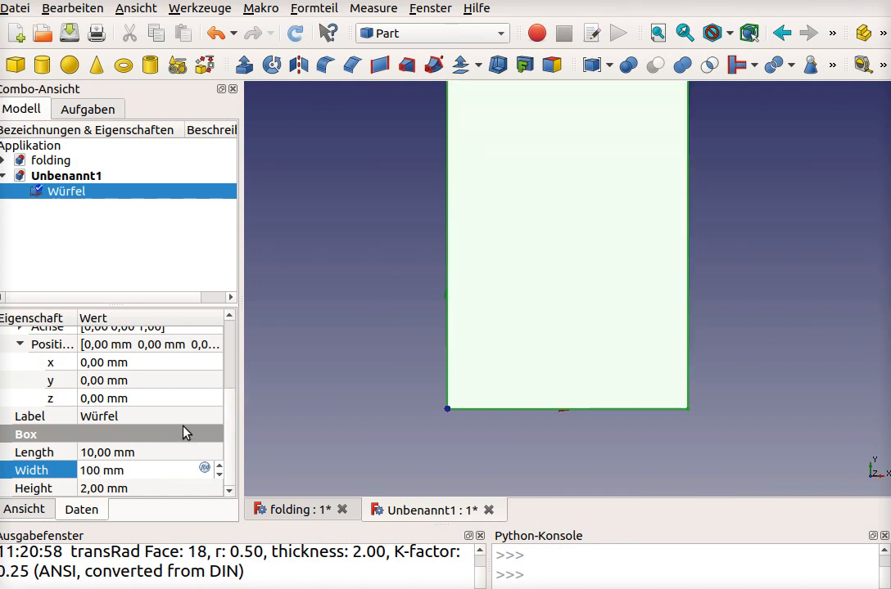
{"action": "type", "text": "150"}
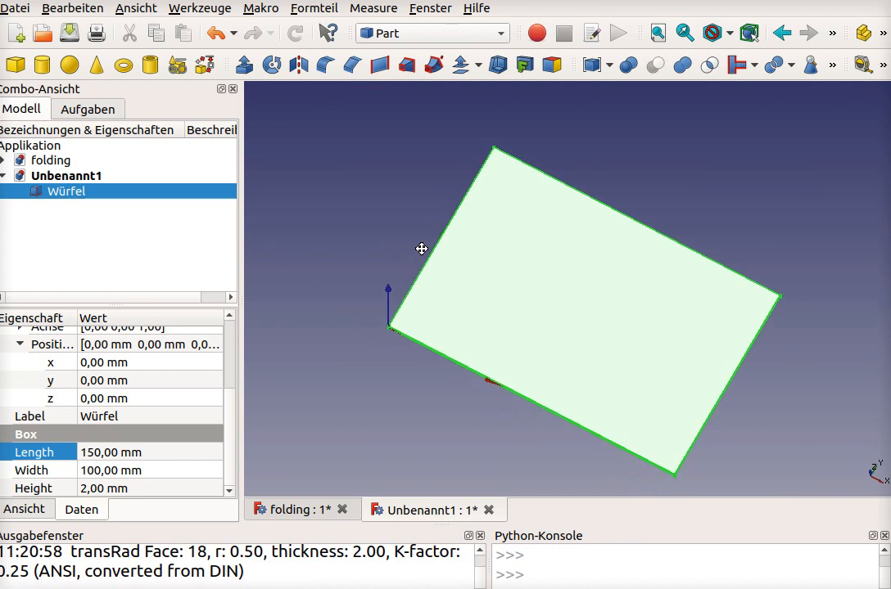
{"action": "mouse_move", "coordinate": [380, 65]}
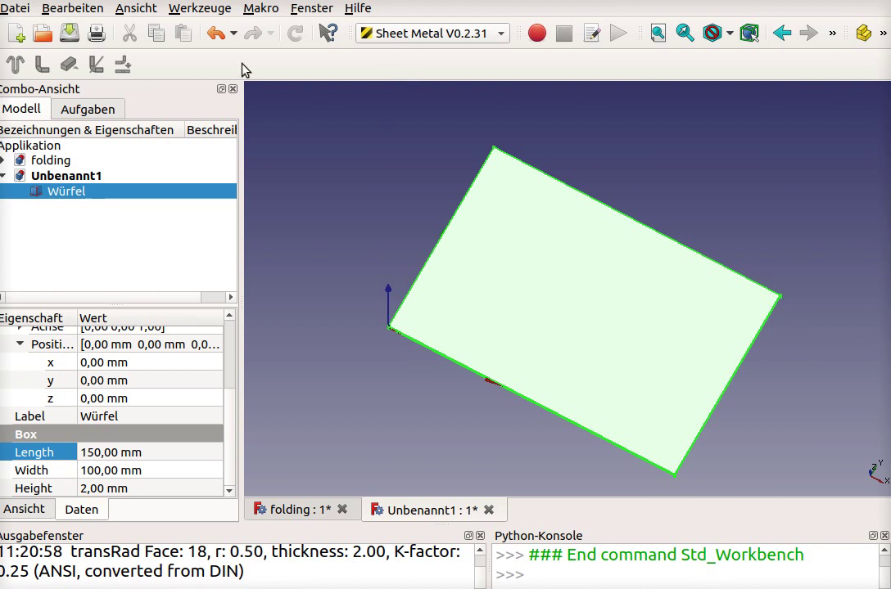
- Glance at the Werkzeuge menu and the workbench list, closing them without switching
{"action": "left_click", "coordinate": [200, 9]}
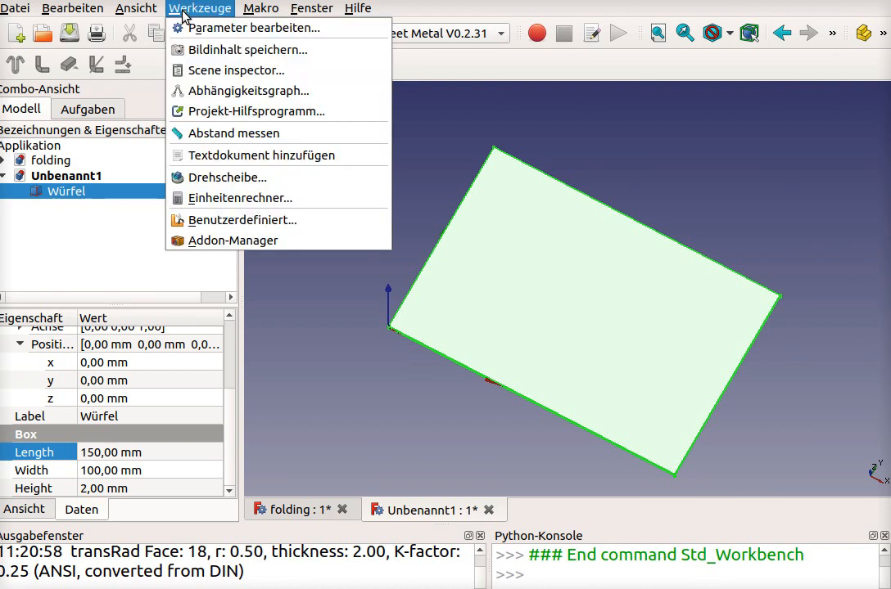
{"action": "mouse_move", "coordinate": [212, 249]}
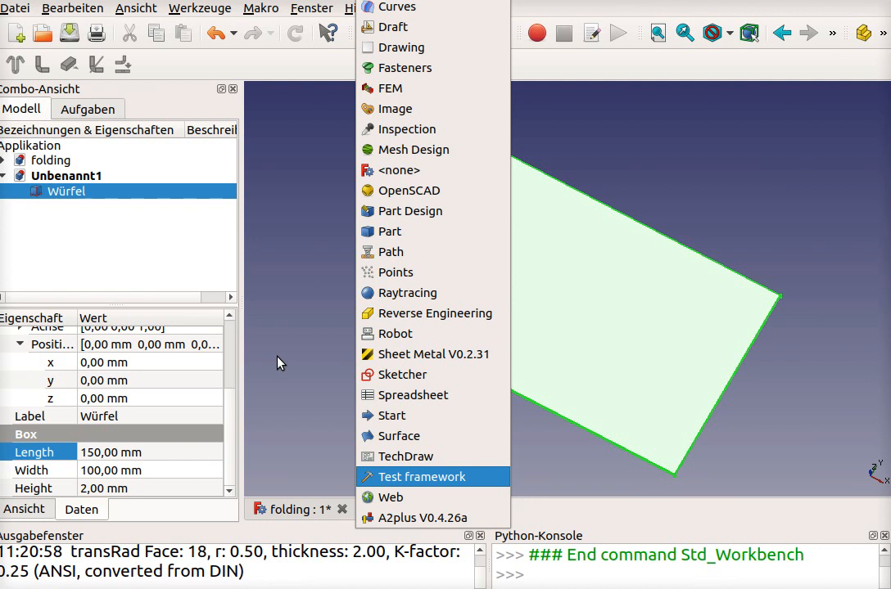
{"action": "mouse_move", "coordinate": [451, 51]}
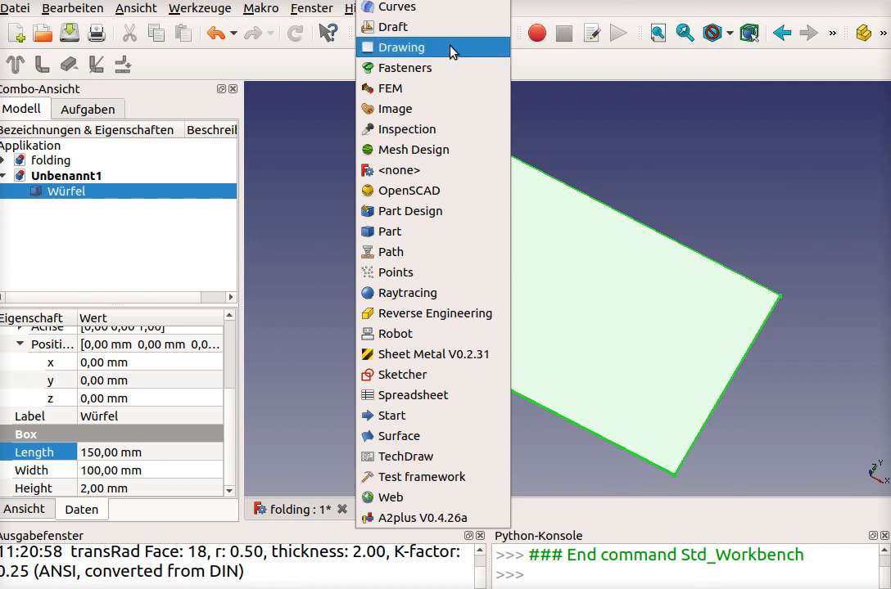
{"action": "mouse_move", "coordinate": [398, 353]}
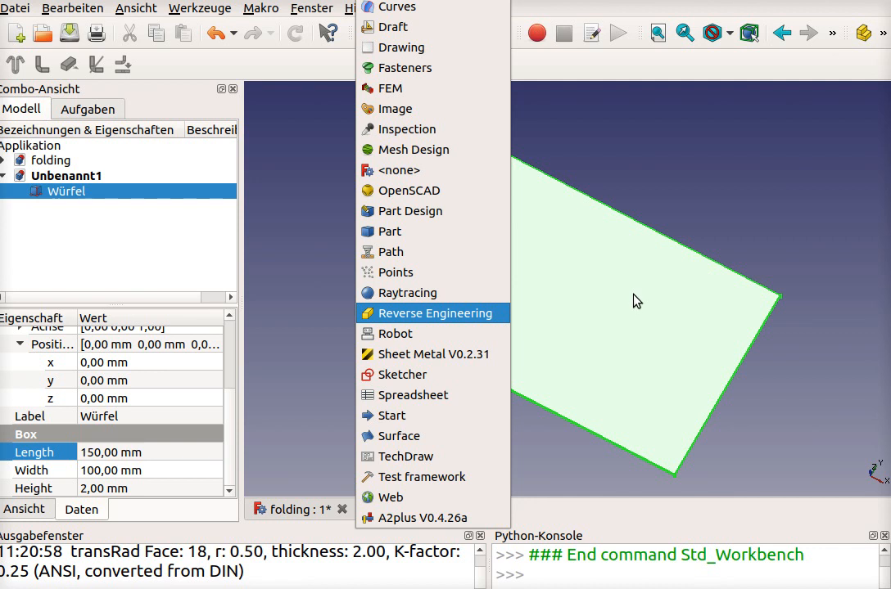
{"action": "left_click", "coordinate": [435, 354]}
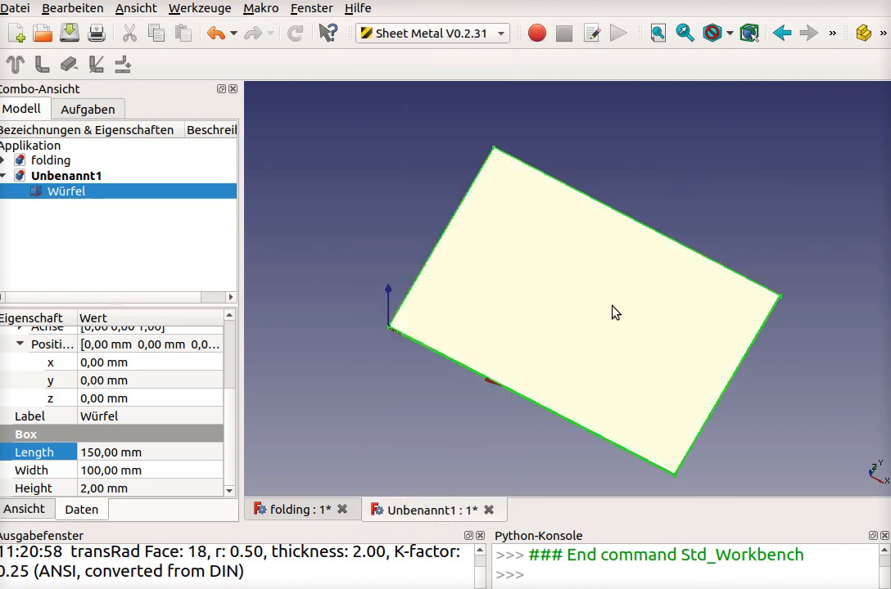
{"action": "left_click", "coordinate": [615, 311]}
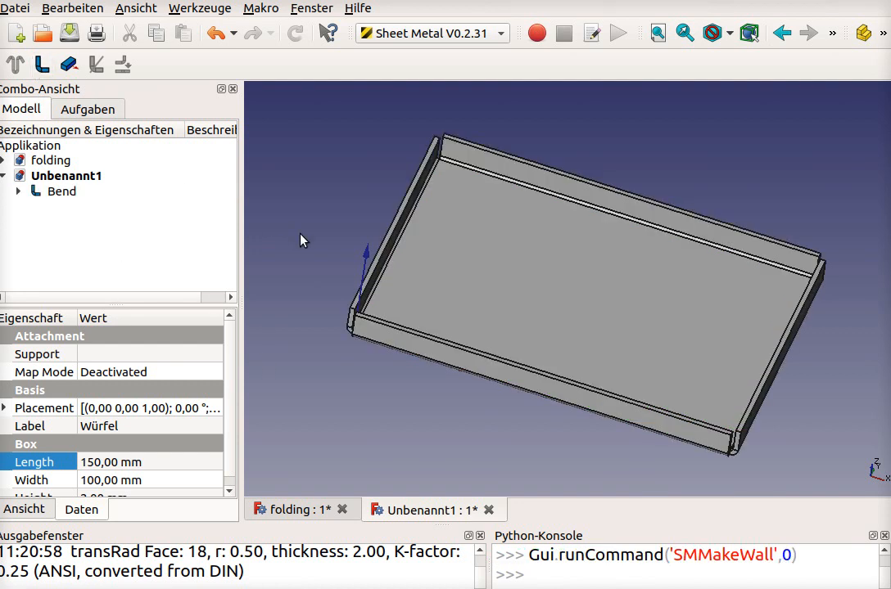
{"action": "mouse_move", "coordinate": [52, 164]}
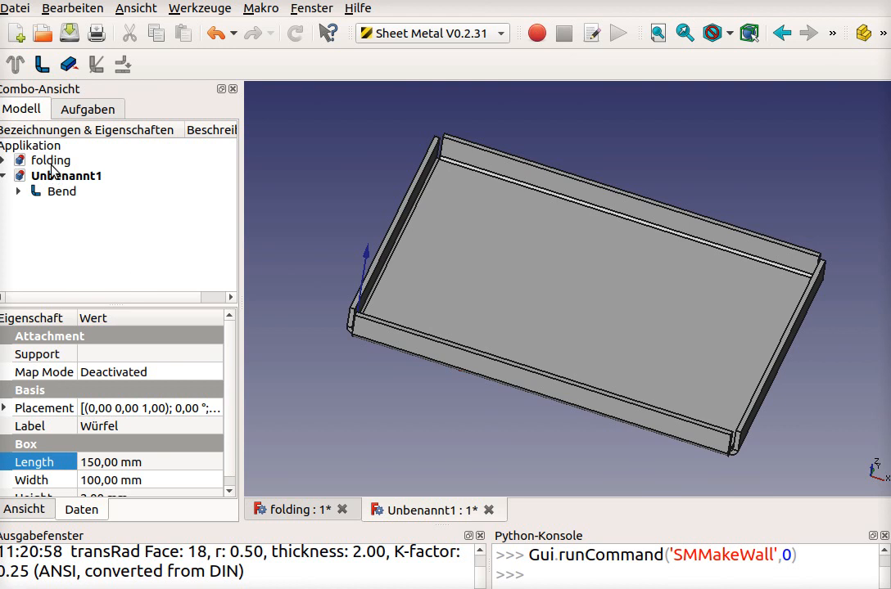
{"action": "mouse_move", "coordinate": [332, 177]}
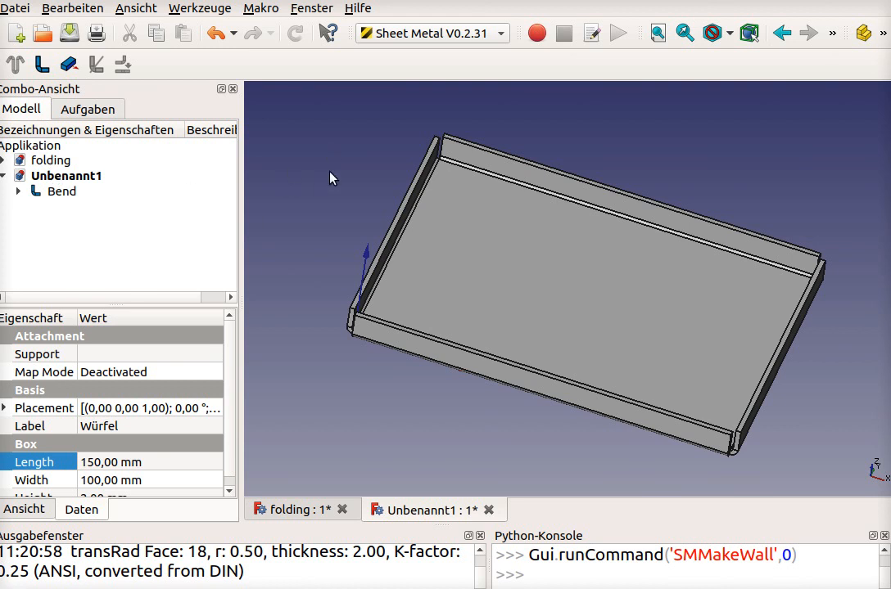
{"action": "left_click", "coordinate": [62, 192]}
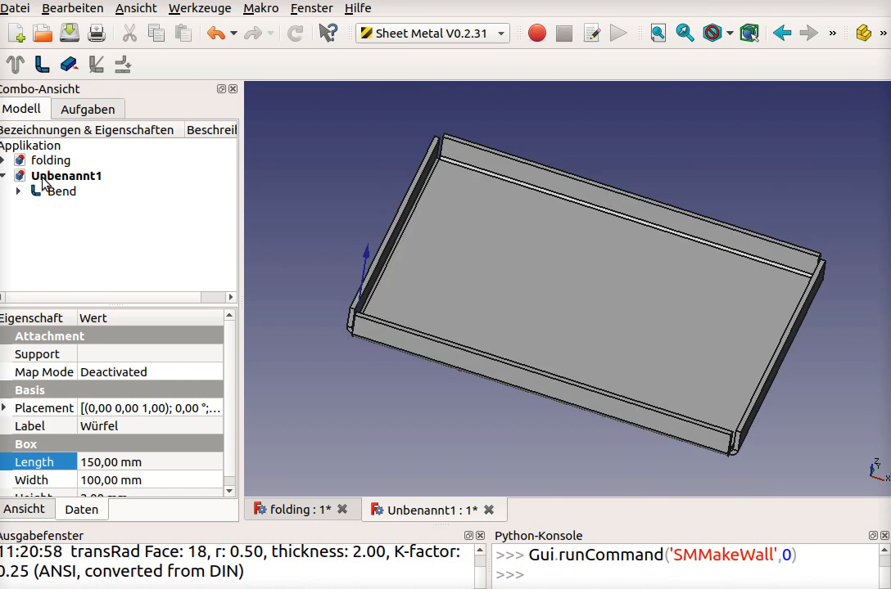
{"action": "left_click", "coordinate": [62, 189]}
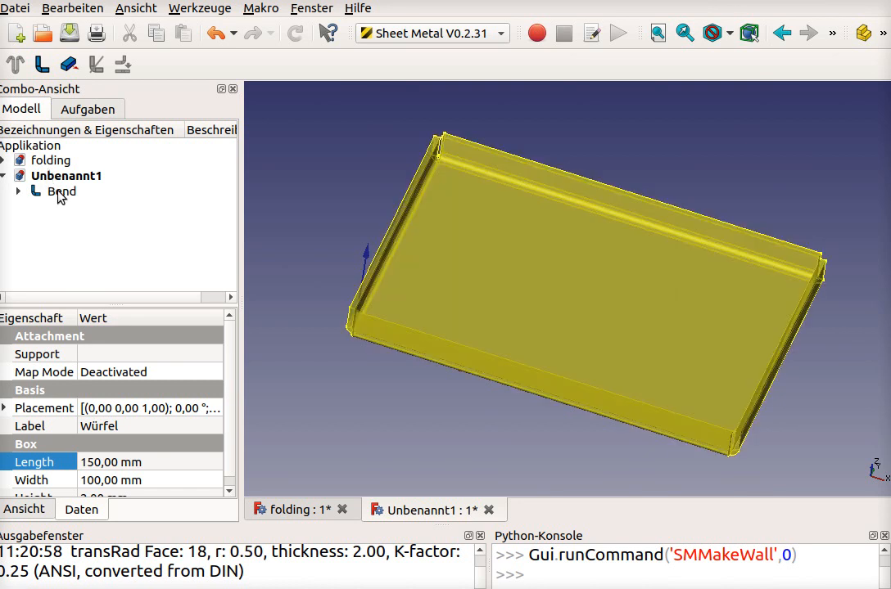
- Select the Bend feature and reach its length property to make the walls 25 mm tall
{"action": "left_click", "coordinate": [62, 190]}
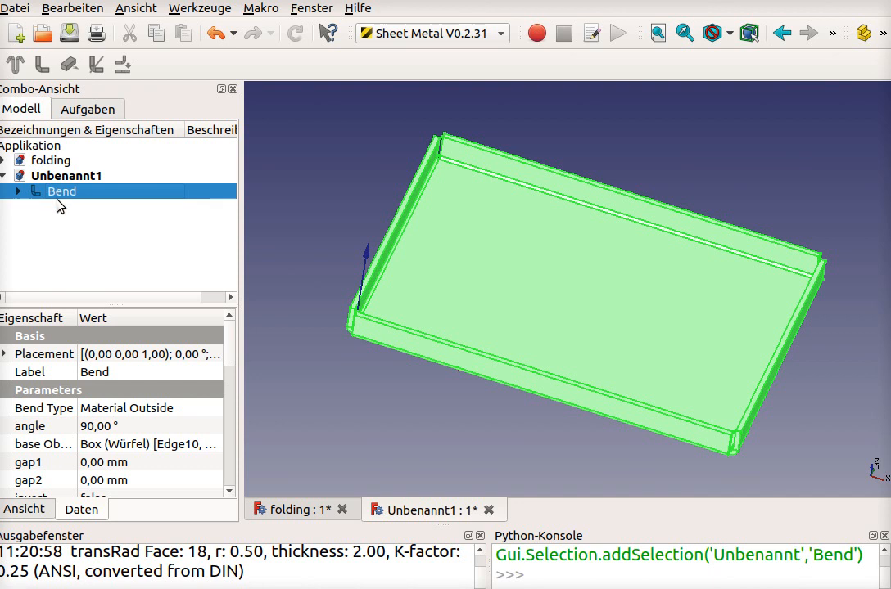
{"action": "left_click", "coordinate": [62, 190]}
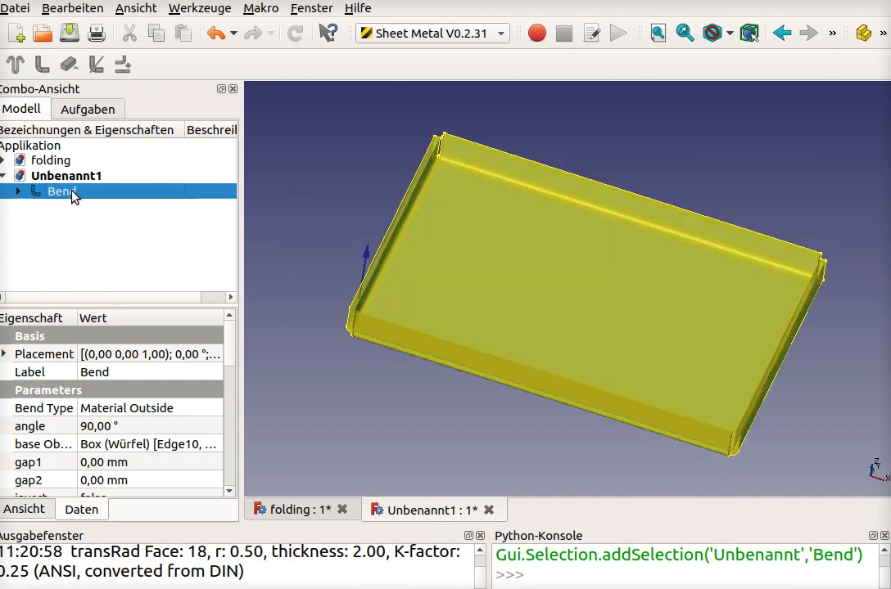
{"action": "left_click", "coordinate": [62, 190]}
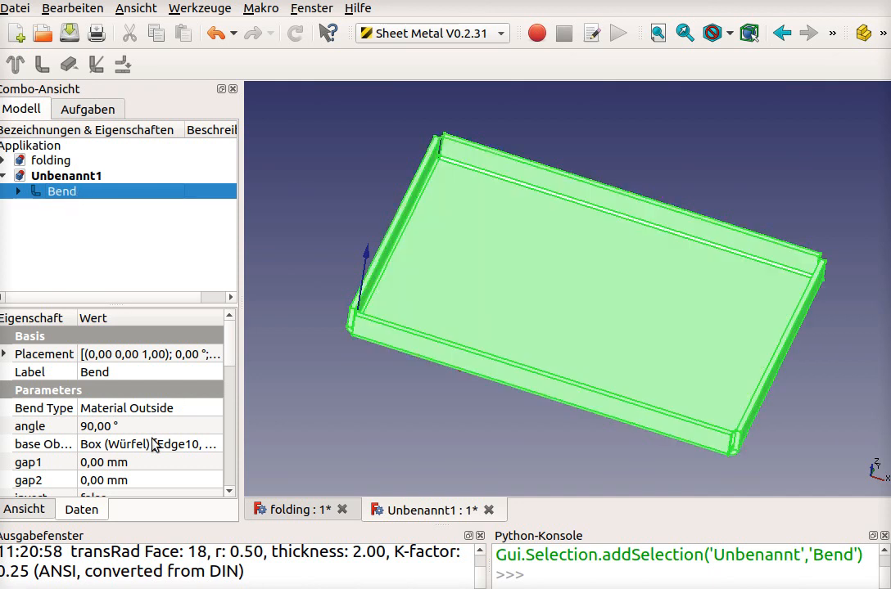
{"action": "scroll", "scroll_direction": "down", "scroll_amount": 3}
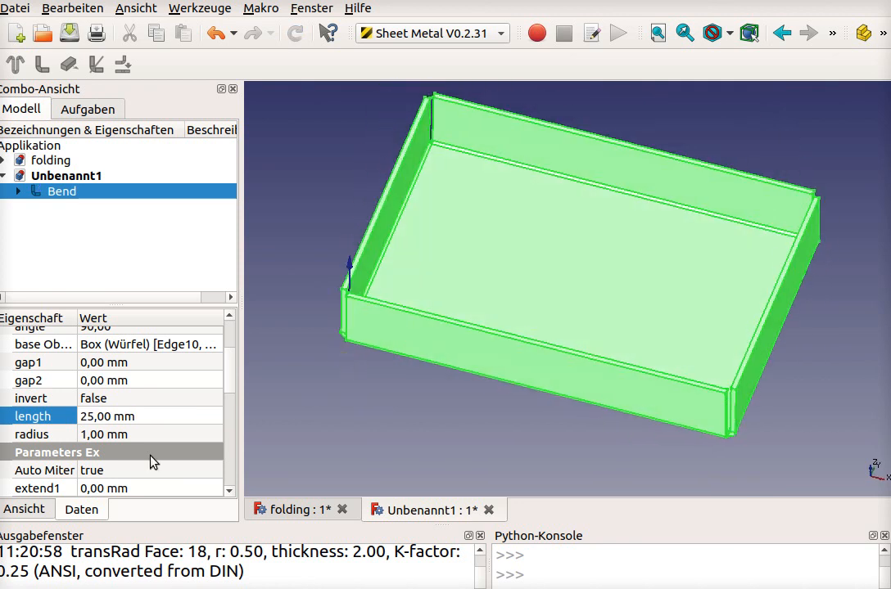
{"action": "left_click", "coordinate": [107, 434]}
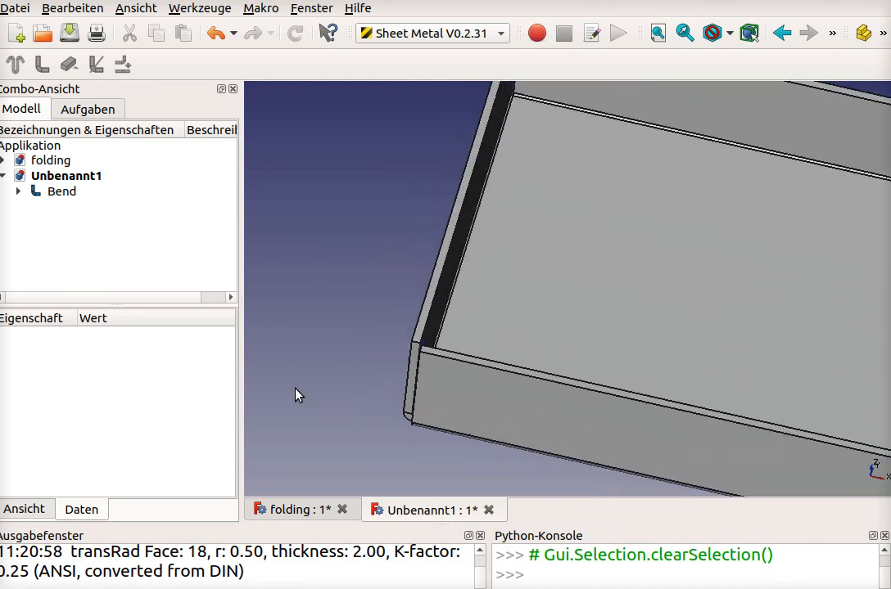
- Clear the selection and orbit to a corner of the box rim for the next flange
{"action": "left_click", "coordinate": [425, 376]}
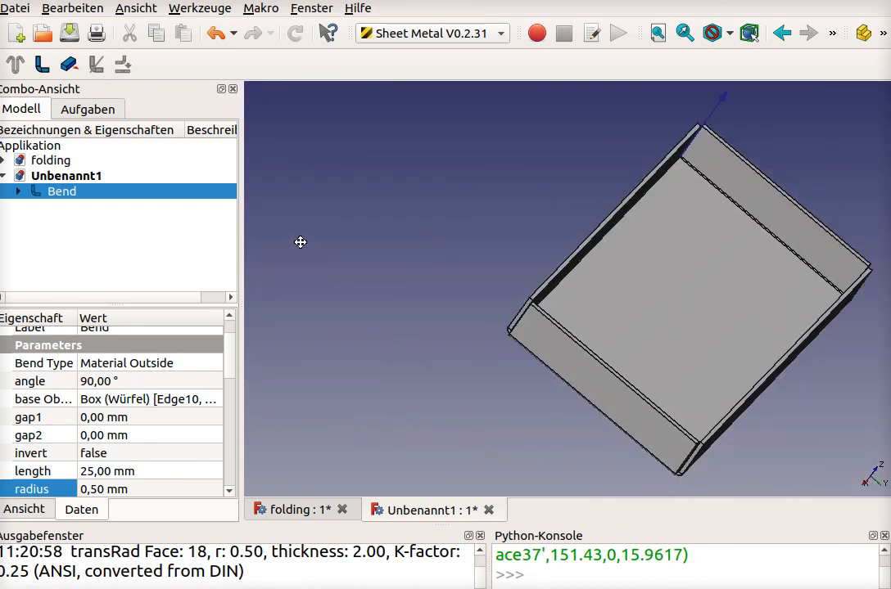
{"action": "left_click_drag", "start_coordinate": [301, 242], "coordinate": [553, 406]}
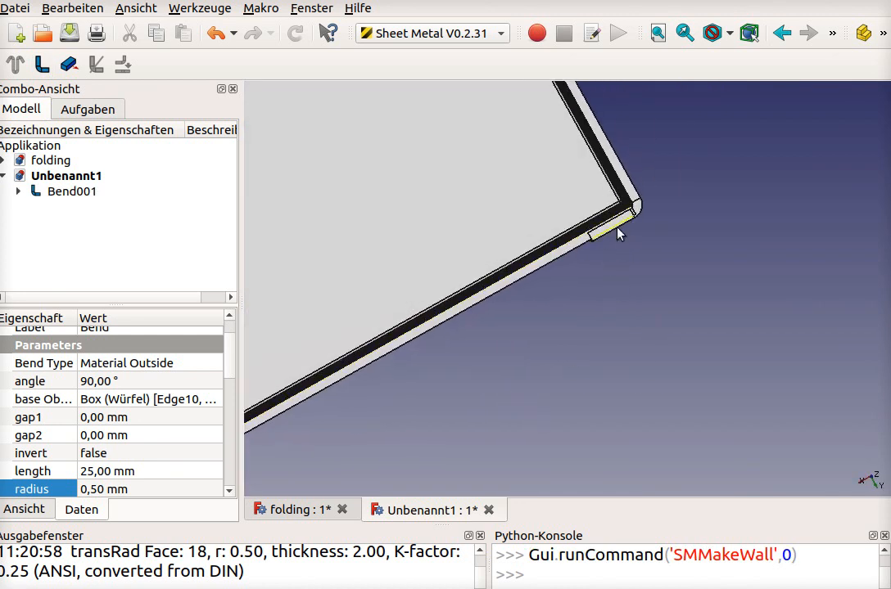
- Select Bend001 and set its flange length to 20 mm
{"action": "left_click", "coordinate": [72, 190]}
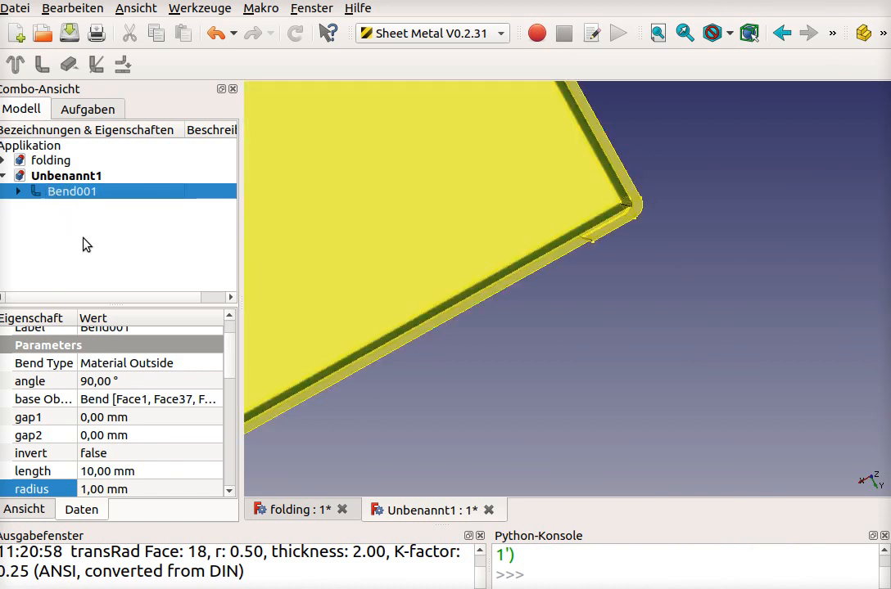
{"action": "left_click", "coordinate": [72, 190]}
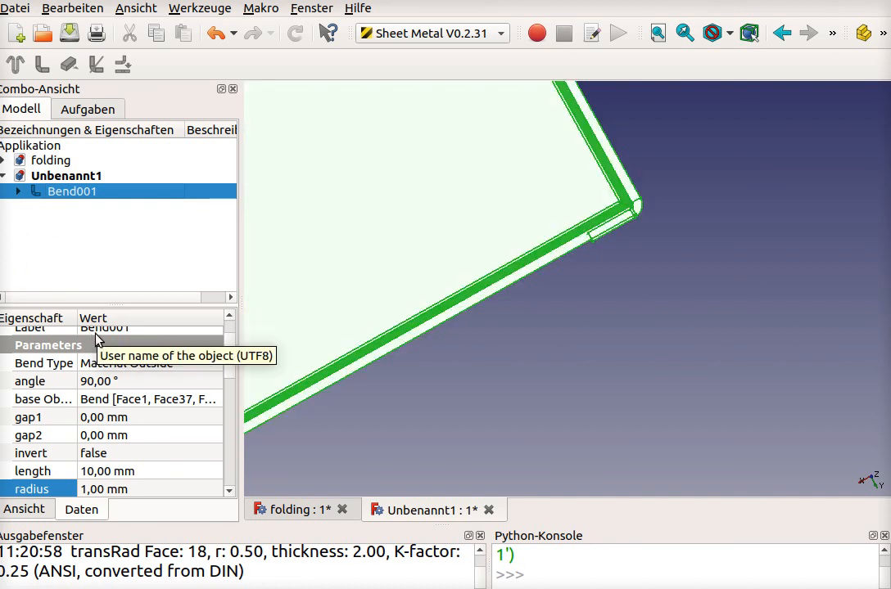
{"action": "mouse_move", "coordinate": [117, 364]}
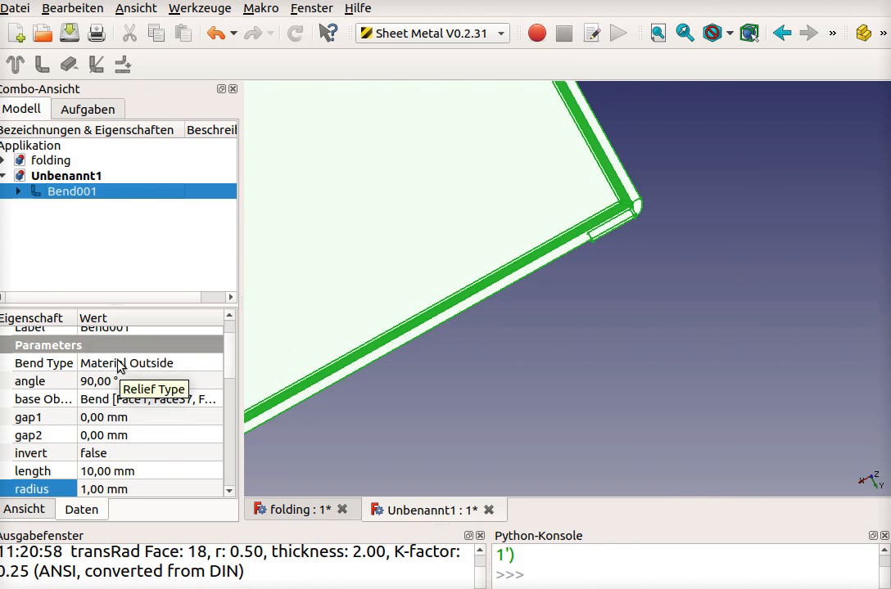
{"action": "mouse_move", "coordinate": [102, 471]}
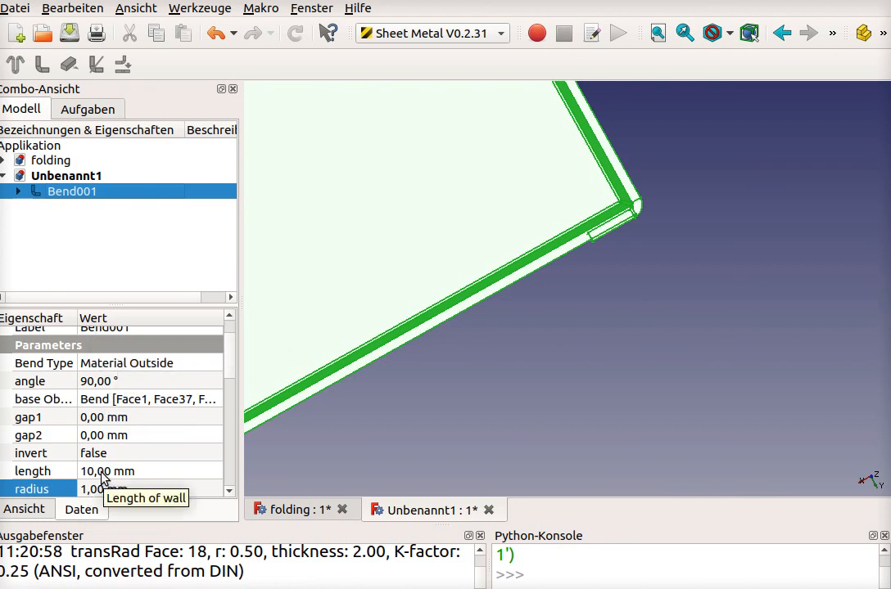
{"action": "double_click", "coordinate": [96, 472]}
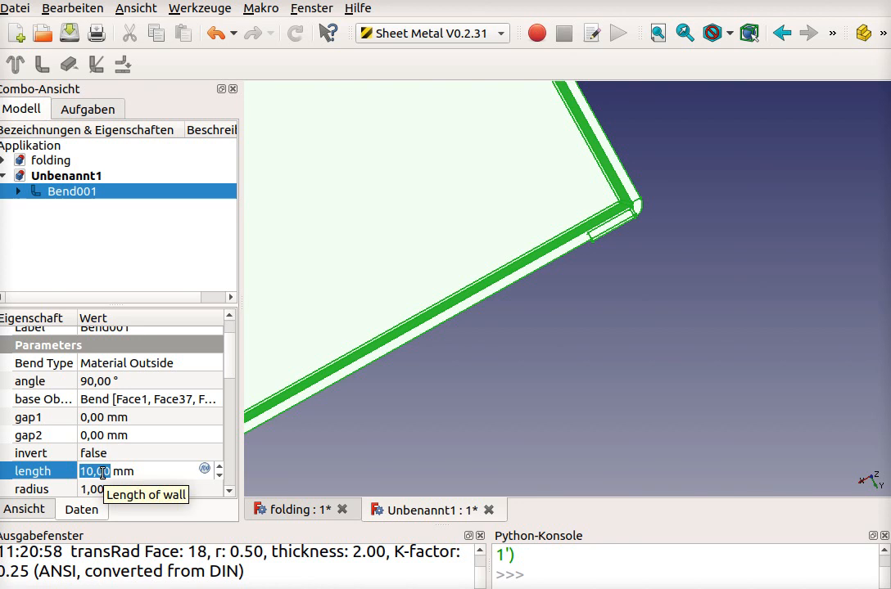
{"action": "type", "text": "20"}
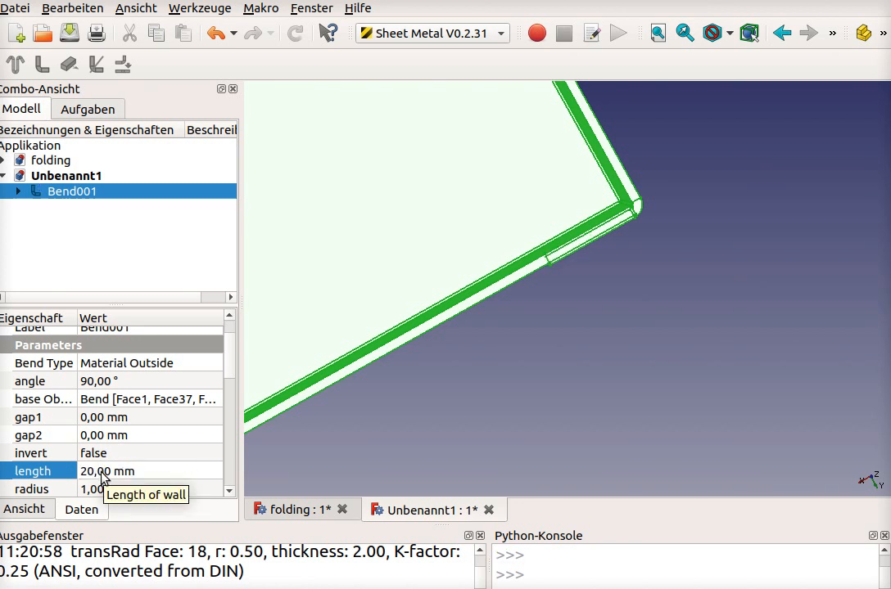
{"action": "mouse_move", "coordinate": [113, 495]}
{"action": "type", "text": "0,5"}
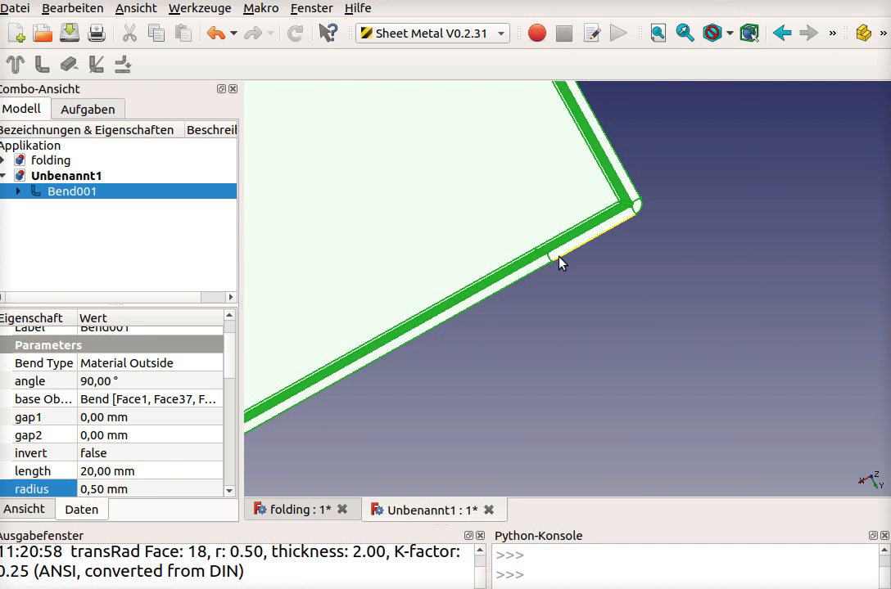
{"action": "mouse_move", "coordinate": [602, 300]}
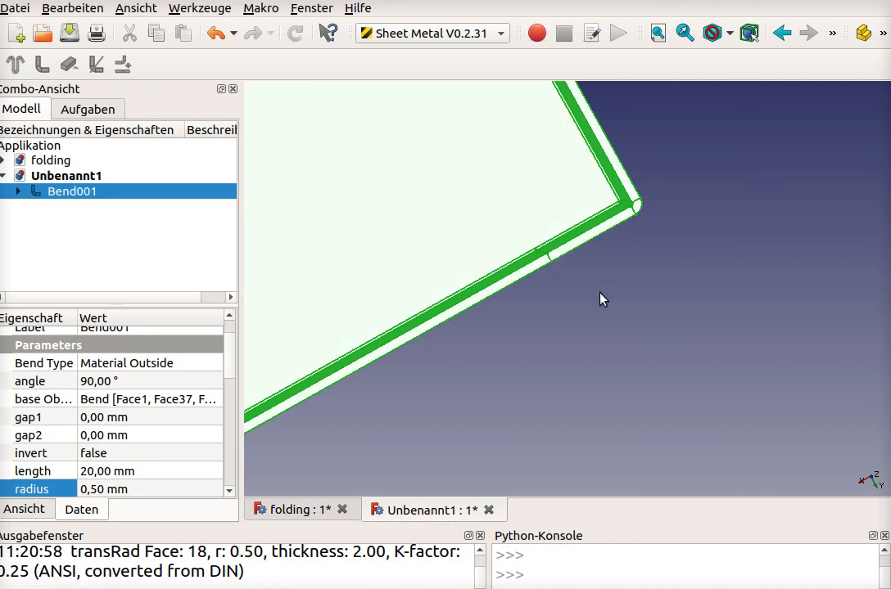
- Set Bend001's bend type to Offset with a 2.10 mm offset, then clear the selection
{"action": "left_click_drag", "start_coordinate": [603, 298], "coordinate": [550, 301]}
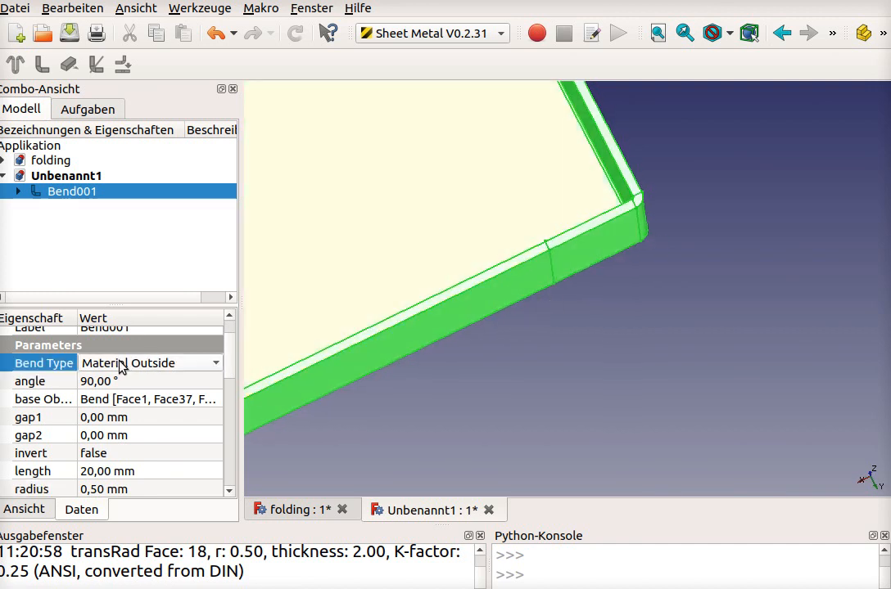
{"action": "left_click", "coordinate": [151, 363]}
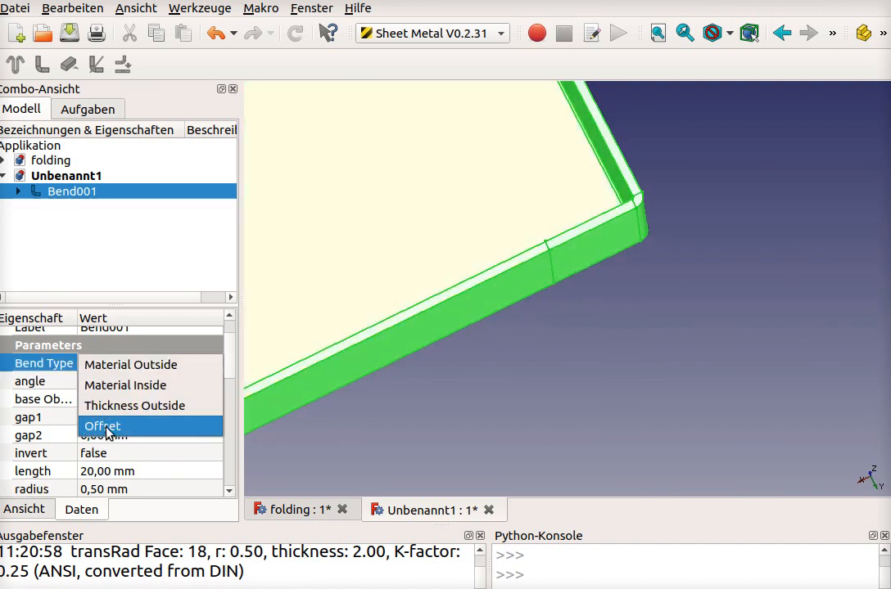
{"action": "left_click", "coordinate": [102, 426]}
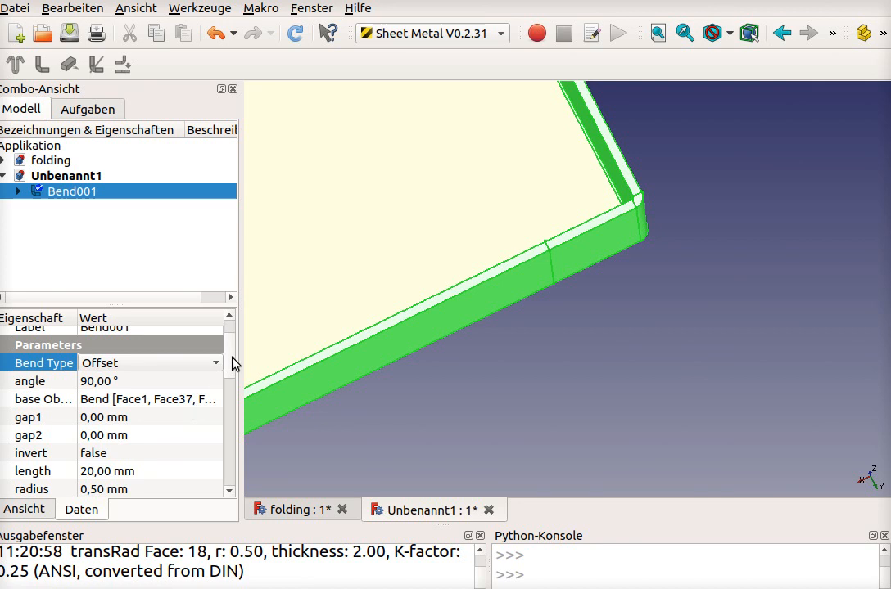
{"action": "scroll", "scroll_direction": "down", "scroll_amount": 3}
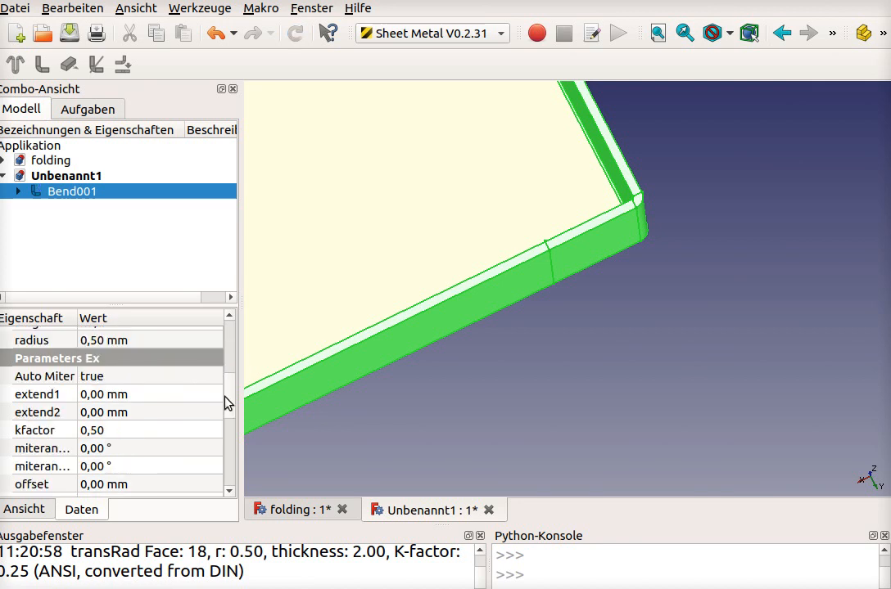
{"action": "scroll", "scroll_direction": "down", "scroll_amount": 3}
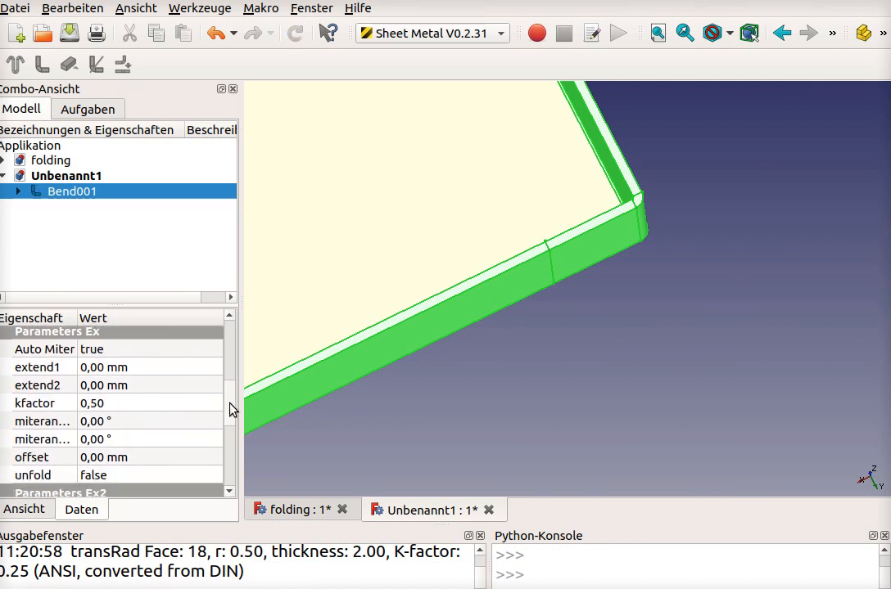
{"action": "scroll", "scroll_direction": "down", "scroll_amount": 3}
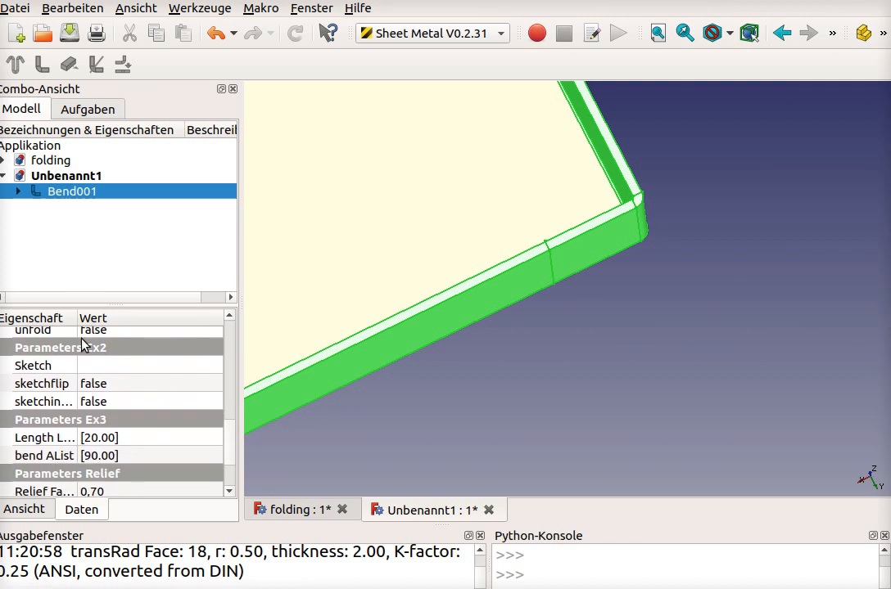
{"action": "scroll", "scroll_direction": "down", "scroll_amount": 3}
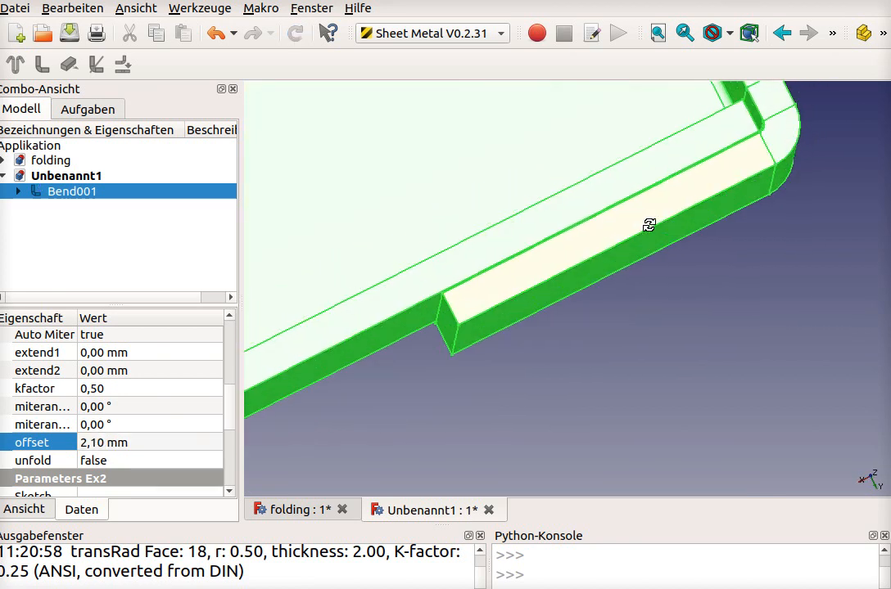
{"action": "left_click", "coordinate": [674, 359]}
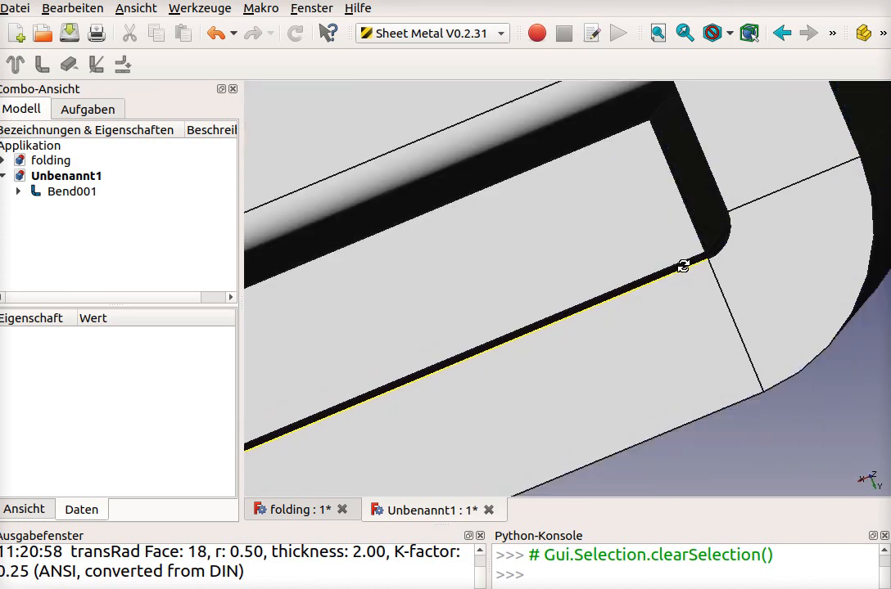
- Orbit to look inside the box and bring up the workbench list
{"action": "left_click_drag", "start_coordinate": [684, 265], "coordinate": [675, 272]}
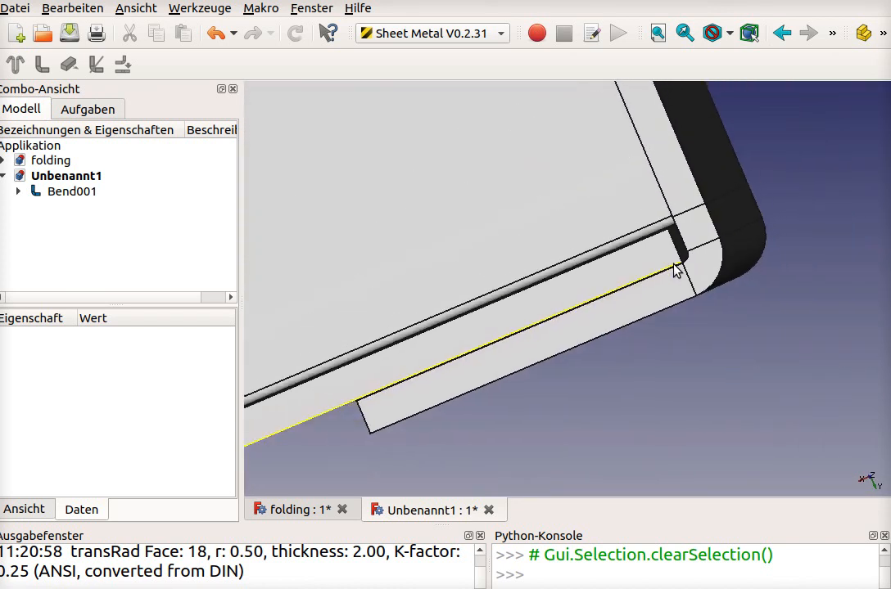
{"action": "left_click_drag", "start_coordinate": [671, 270], "coordinate": [486, 270]}
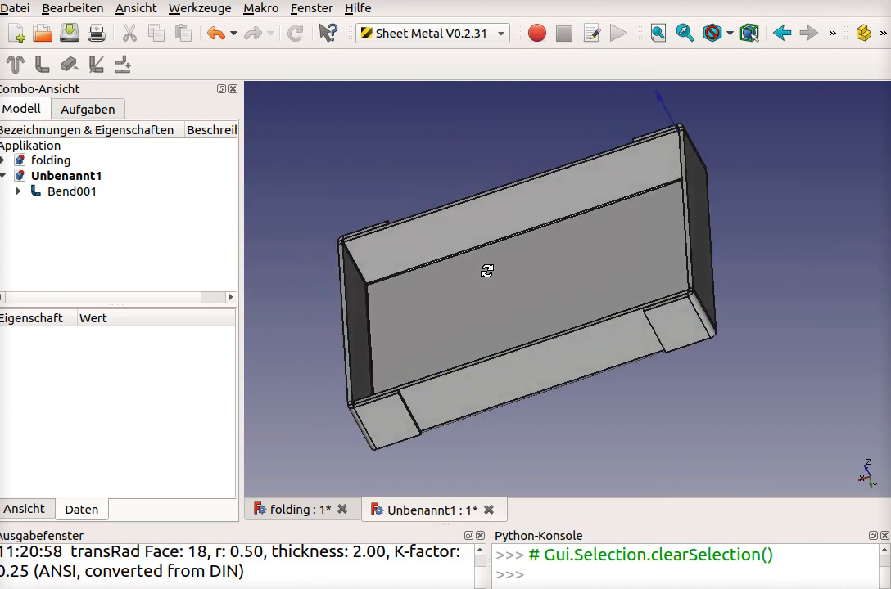
{"action": "left_click", "coordinate": [499, 334]}
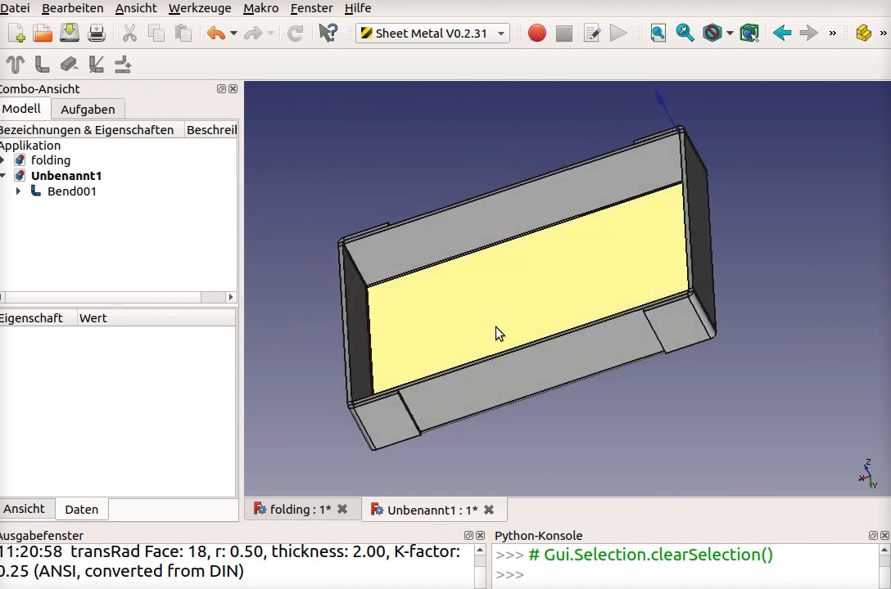
{"action": "mouse_move", "coordinate": [483, 337]}
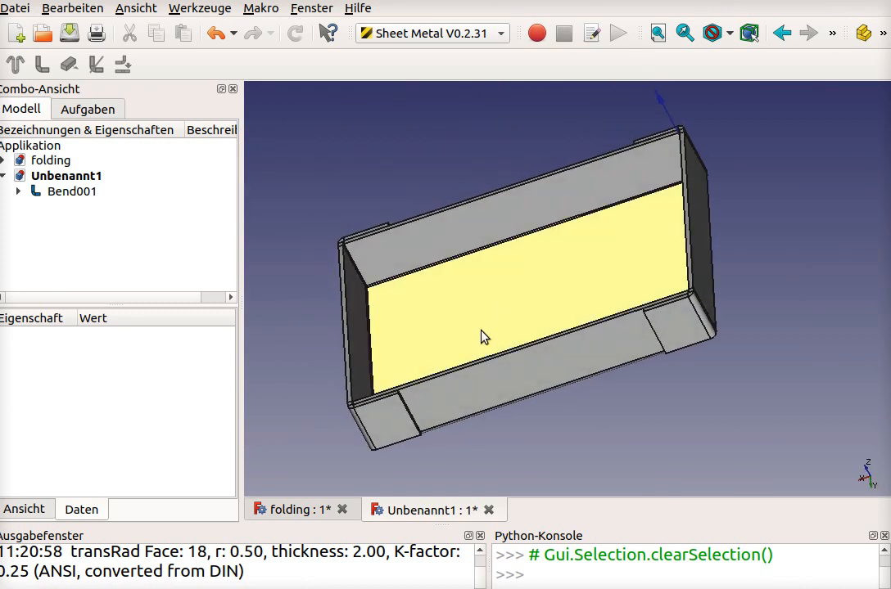
{"action": "left_click", "coordinate": [432, 33]}
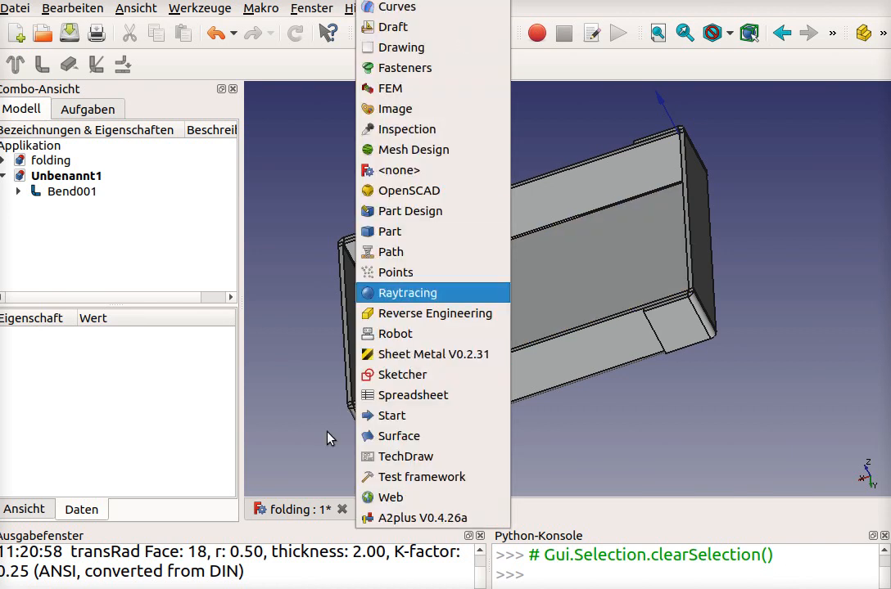
{"action": "mouse_move", "coordinate": [252, 216]}
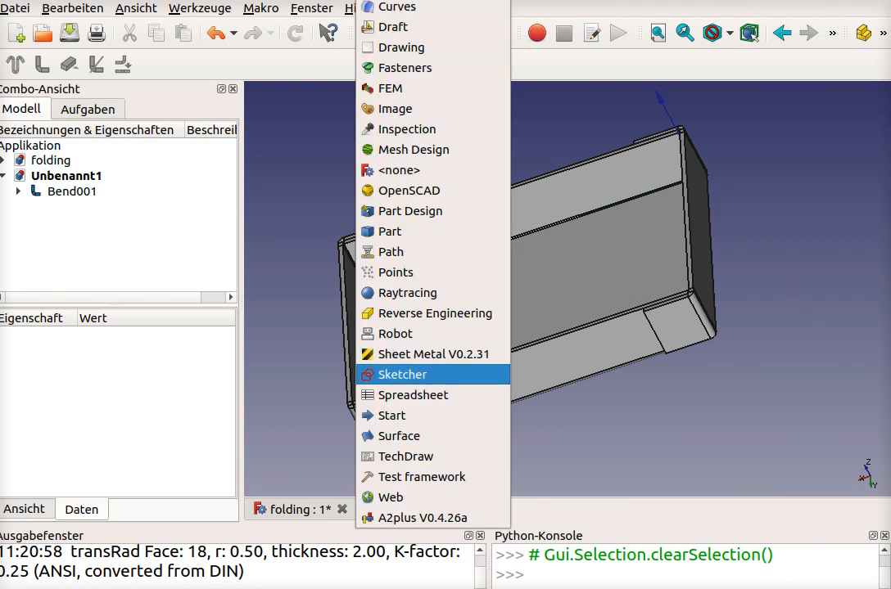
- Switch from Sheet Metal to the Sketcher workbench
{"action": "left_click", "coordinate": [402, 374]}
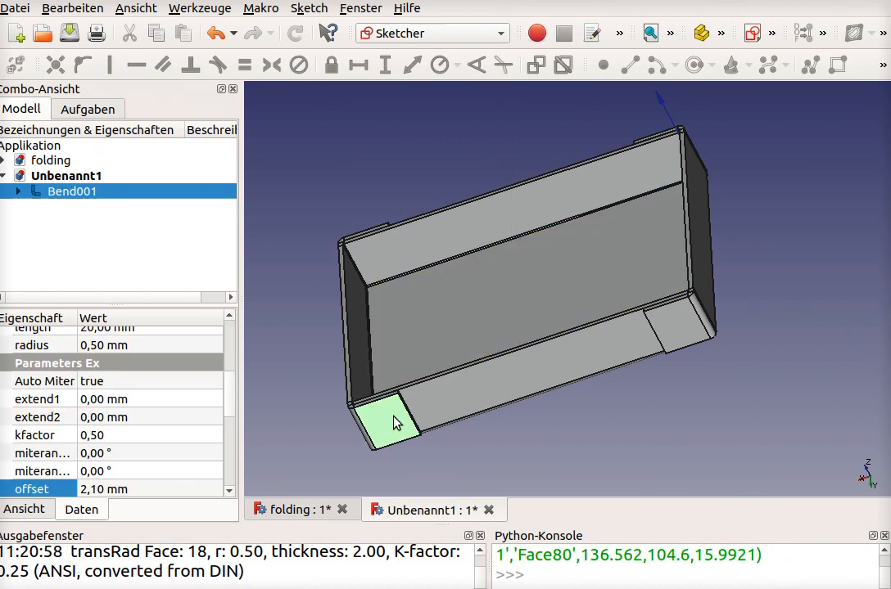
{"action": "mouse_move", "coordinate": [574, 118]}
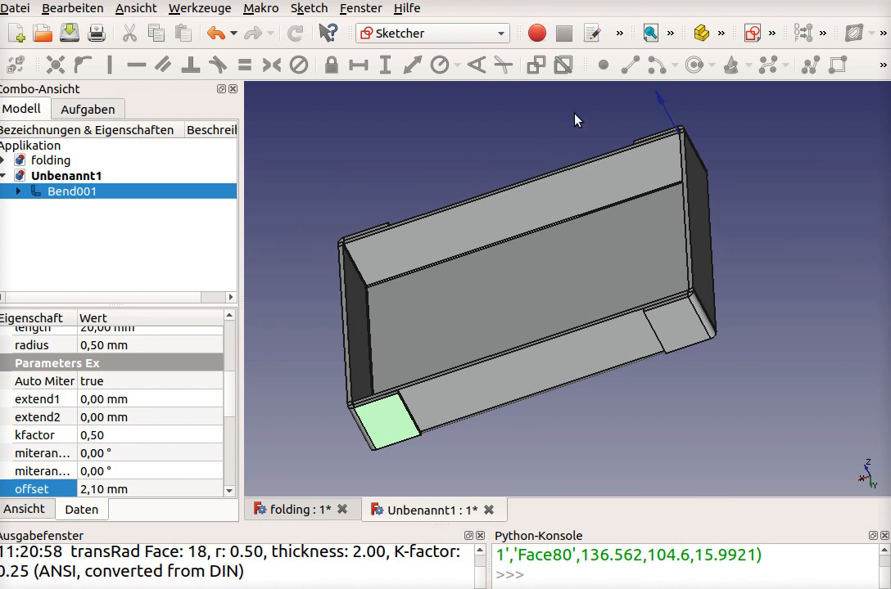
{"action": "mouse_move", "coordinate": [515, 63]}
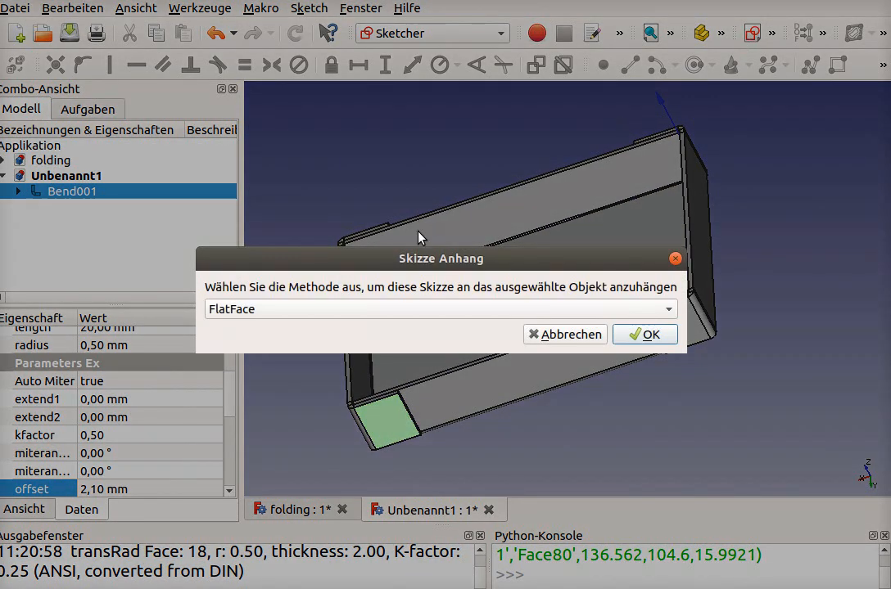
{"action": "left_click", "coordinate": [652, 334]}
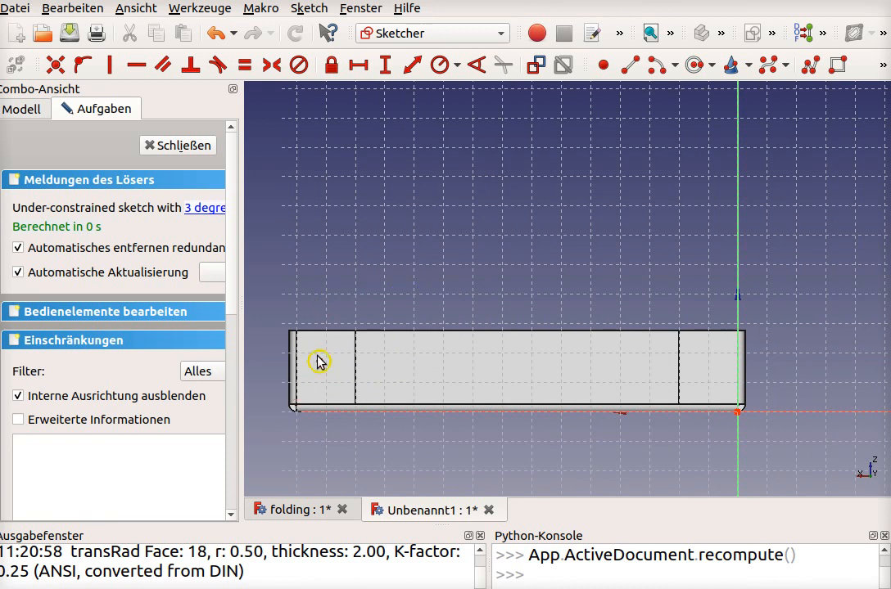
- Constrain the hole circle 140 mm across with a 6 mm diameter
{"action": "left_click", "coordinate": [318, 362]}
{"action": "type", "text": "1"}
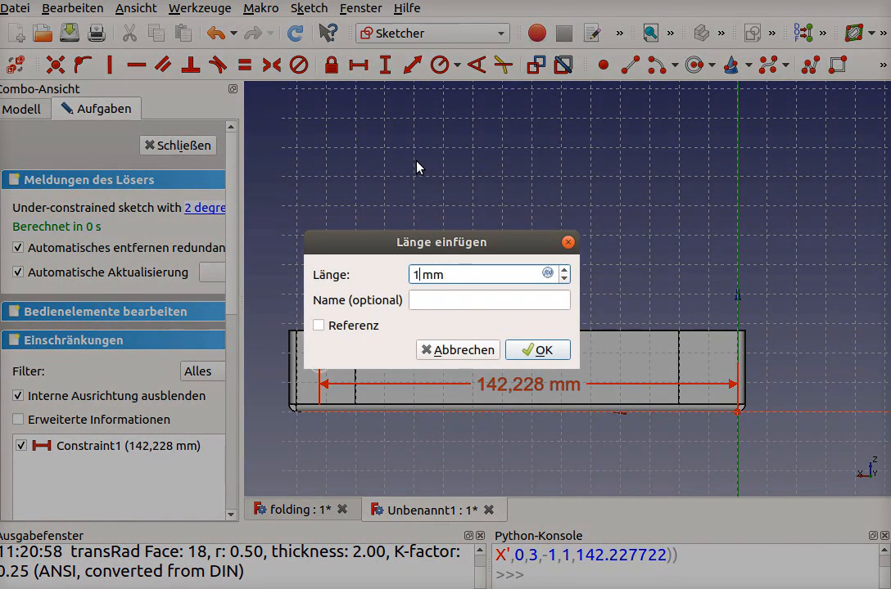
{"action": "left_click", "coordinate": [537, 350]}
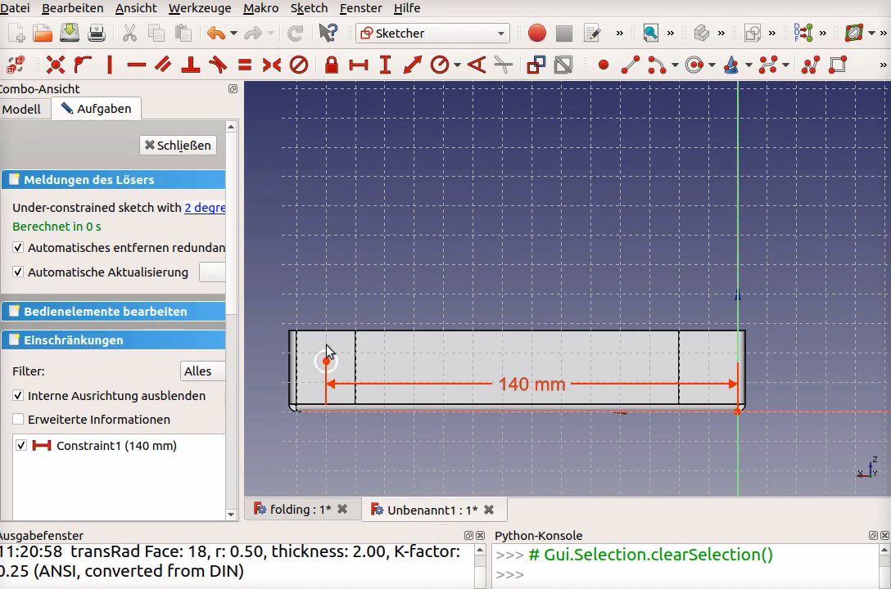
{"action": "left_click", "coordinate": [439, 64]}
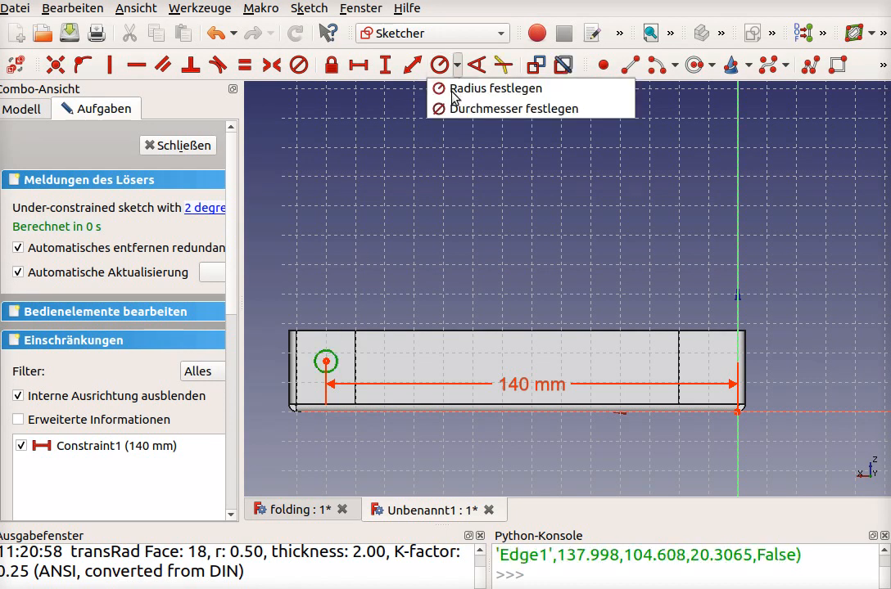
{"action": "left_click", "coordinate": [517, 108]}
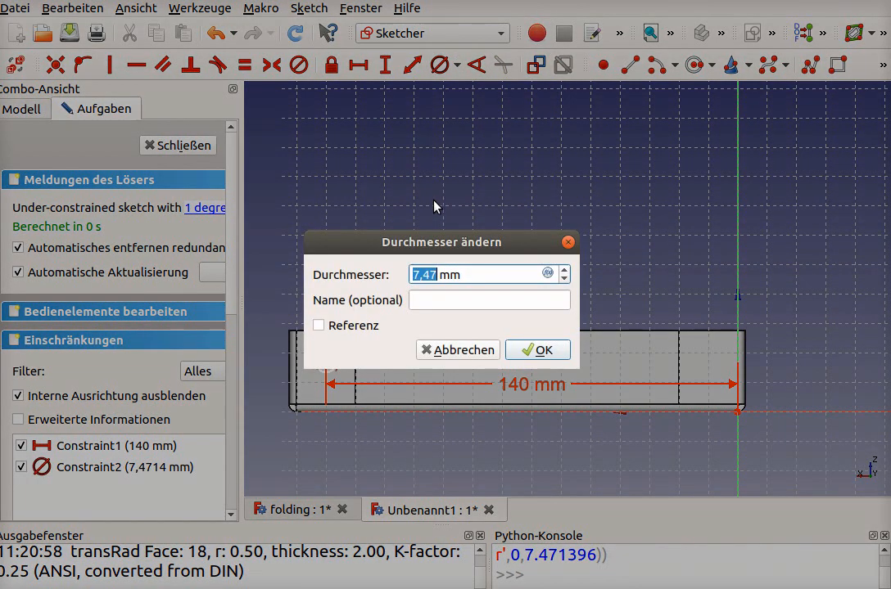
{"action": "left_click", "coordinate": [537, 350]}
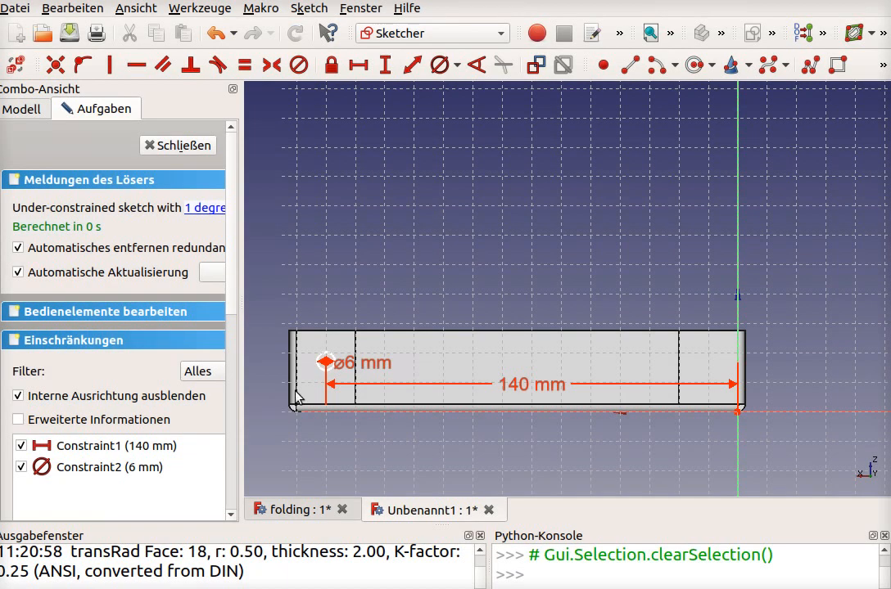
{"action": "mouse_move", "coordinate": [327, 365]}
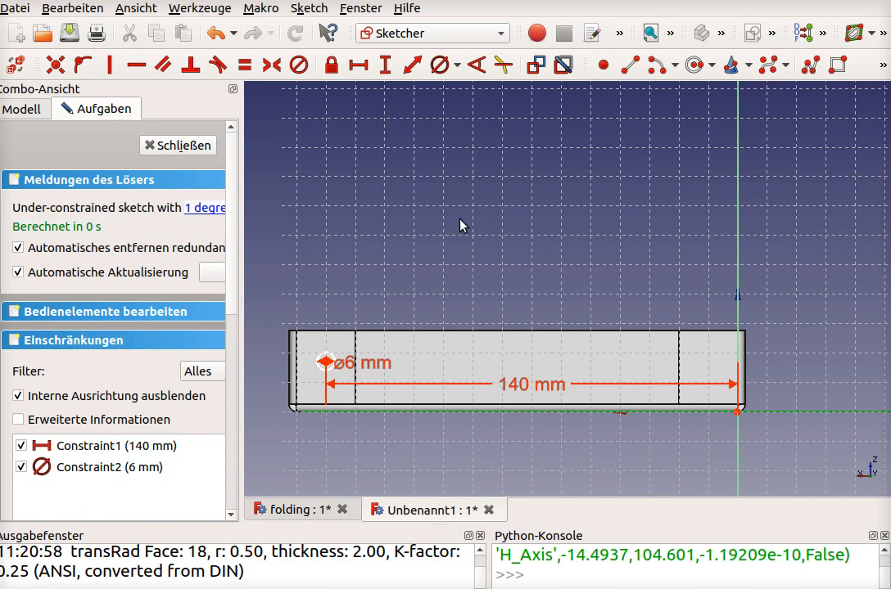
{"action": "mouse_move", "coordinate": [413, 118]}
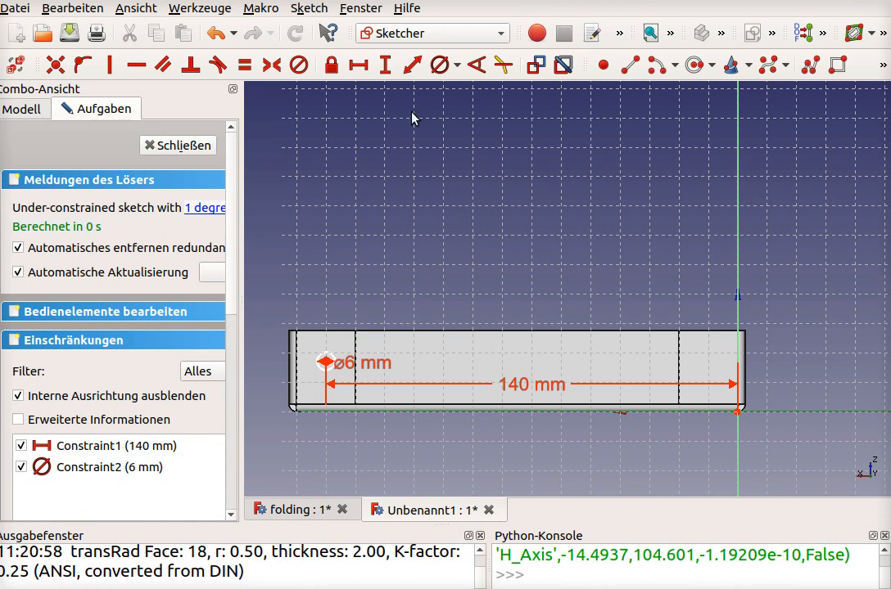
- Constrain the hole circle 18 mm up and close the fully constrained sketch
{"action": "left_click", "coordinate": [383, 65]}
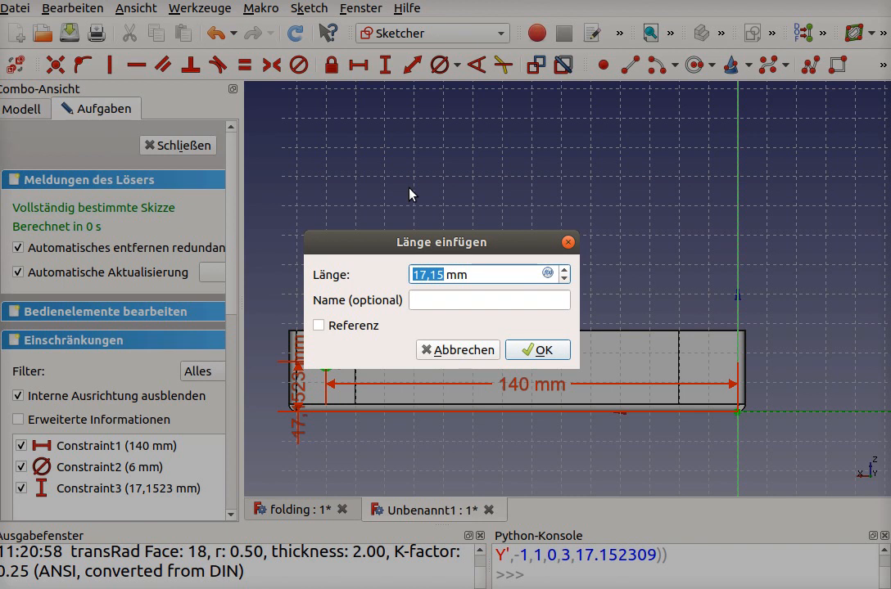
{"action": "mouse_move", "coordinate": [419, 216]}
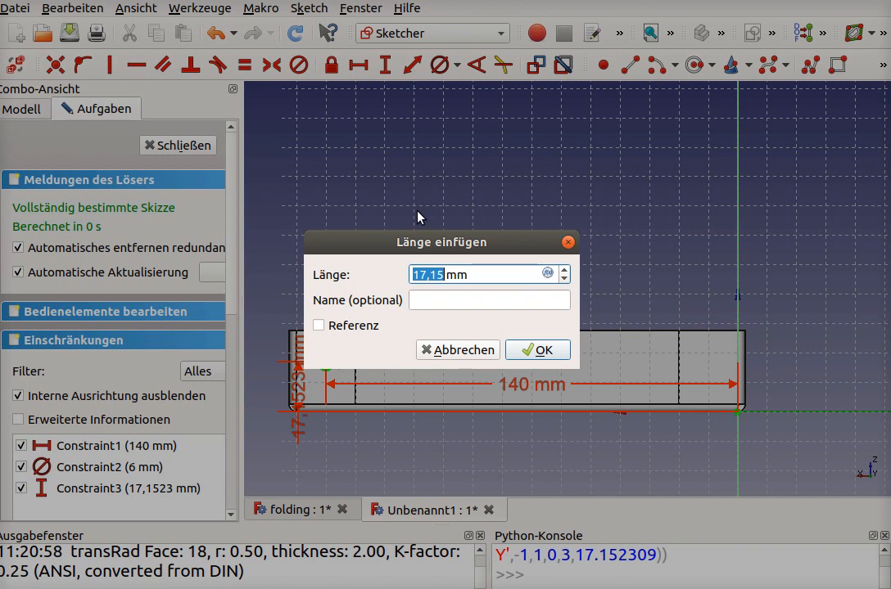
{"action": "type", "text": "18"}
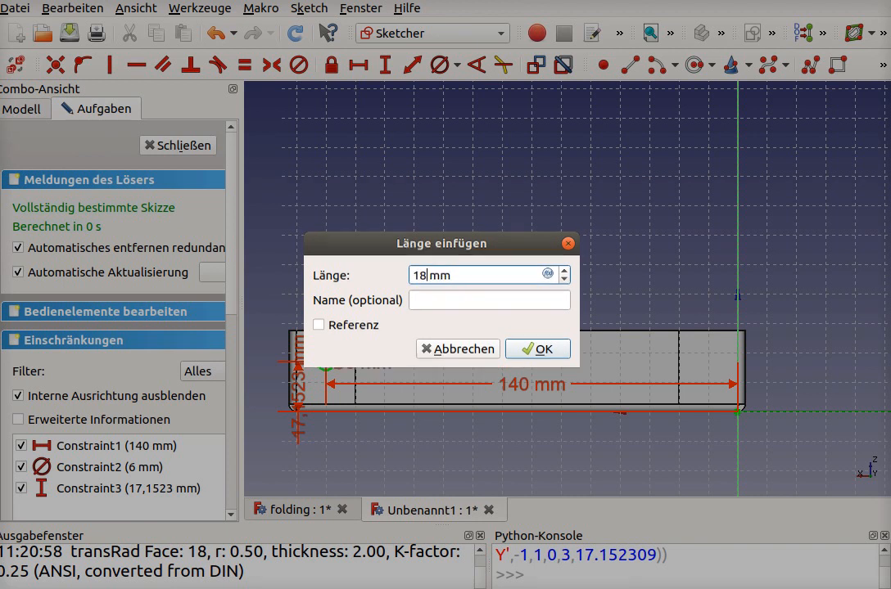
{"action": "left_click", "coordinate": [537, 348]}
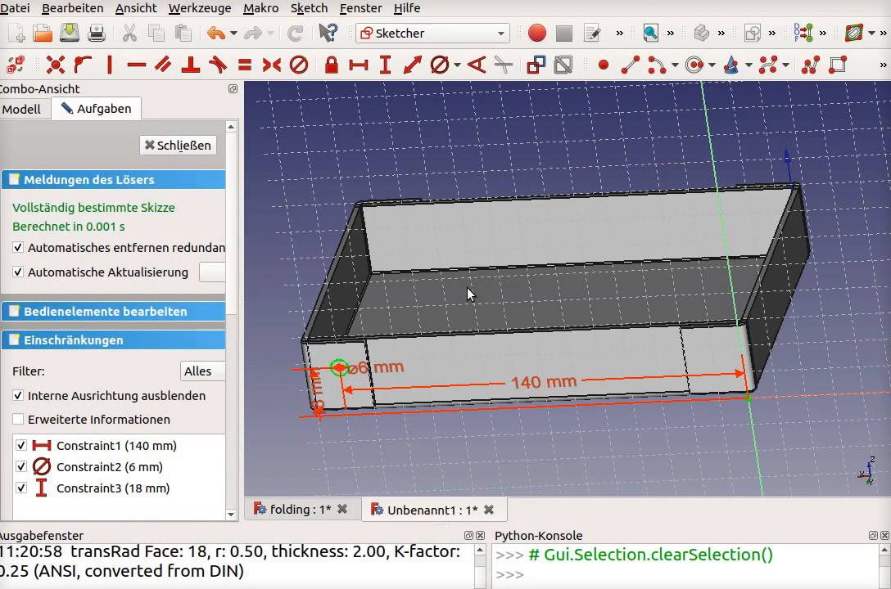
{"action": "mouse_move", "coordinate": [249, 183]}
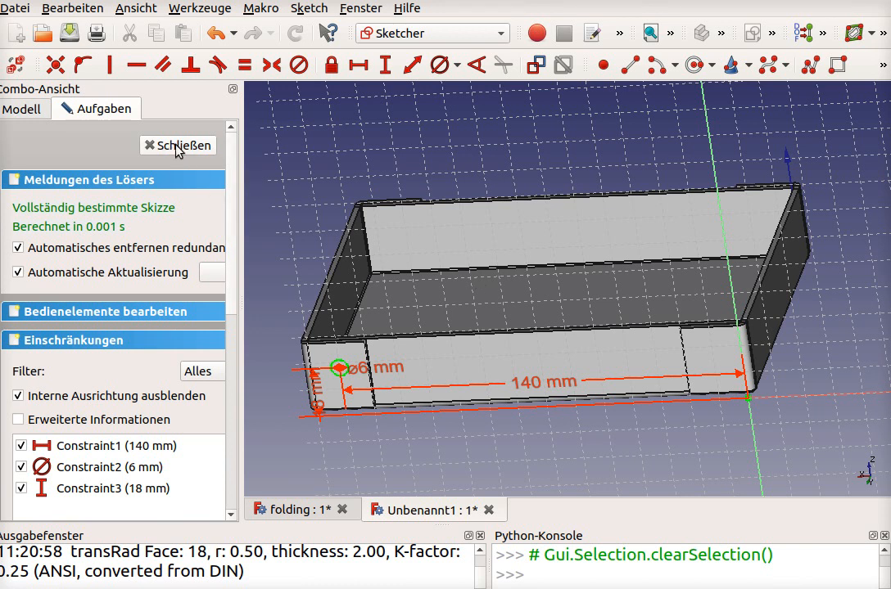
{"action": "left_click", "coordinate": [177, 146]}
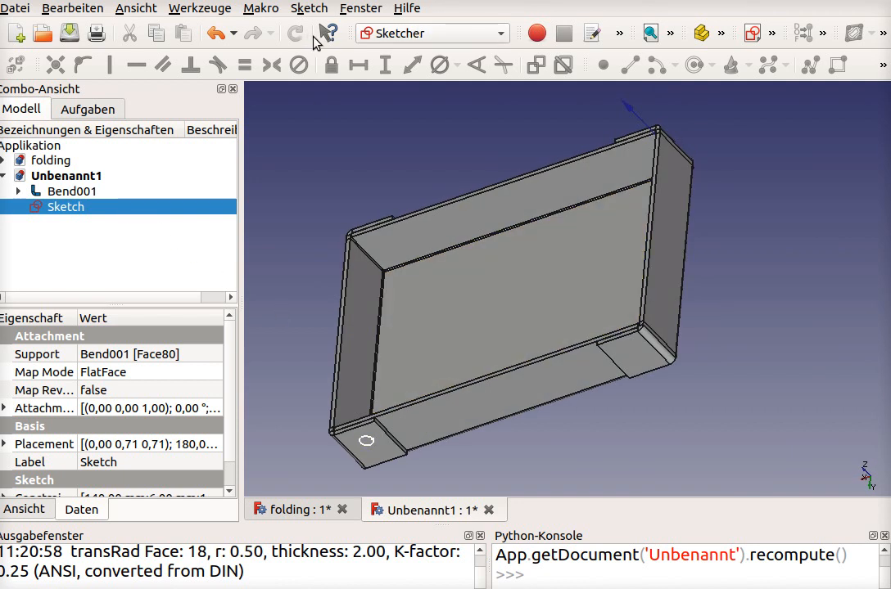
- Attempt a Part Design pocket from the tab circle, refused for lack of an active body
{"action": "left_click", "coordinate": [433, 33]}
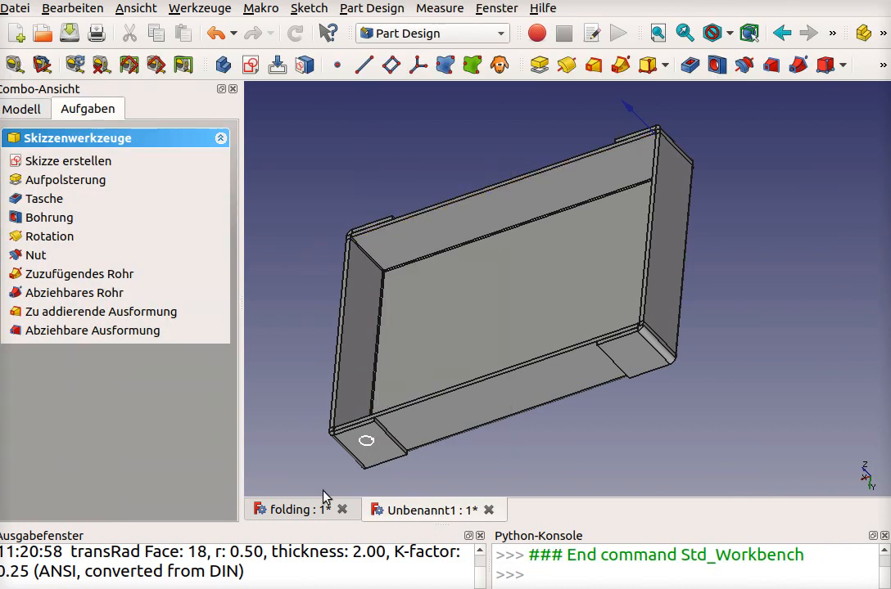
{"action": "left_click", "coordinate": [363, 443]}
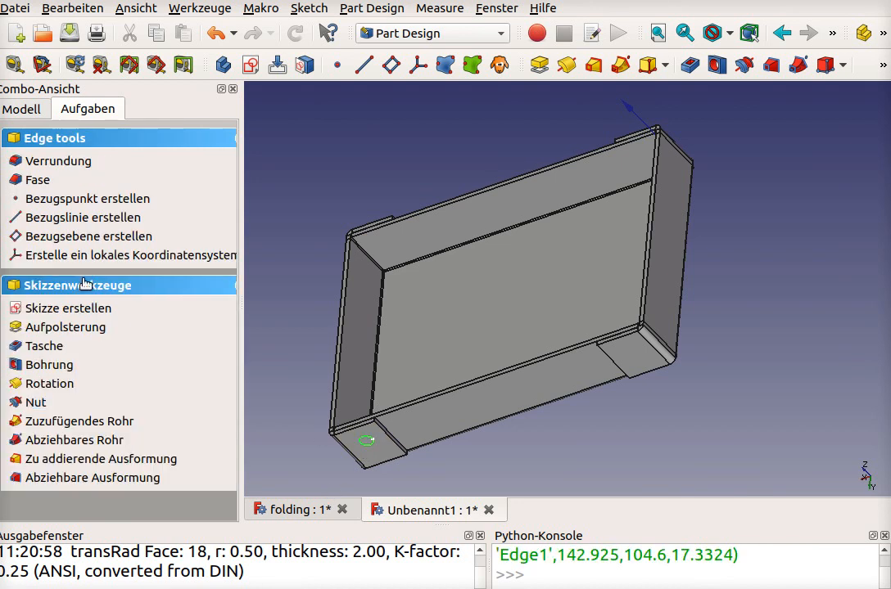
{"action": "mouse_move", "coordinate": [56, 352]}
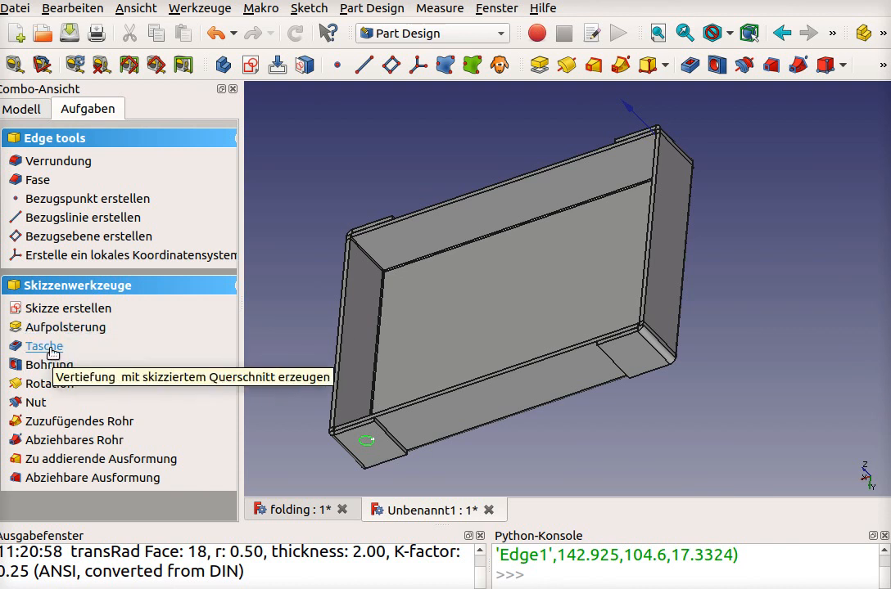
{"action": "left_click", "coordinate": [44, 346]}
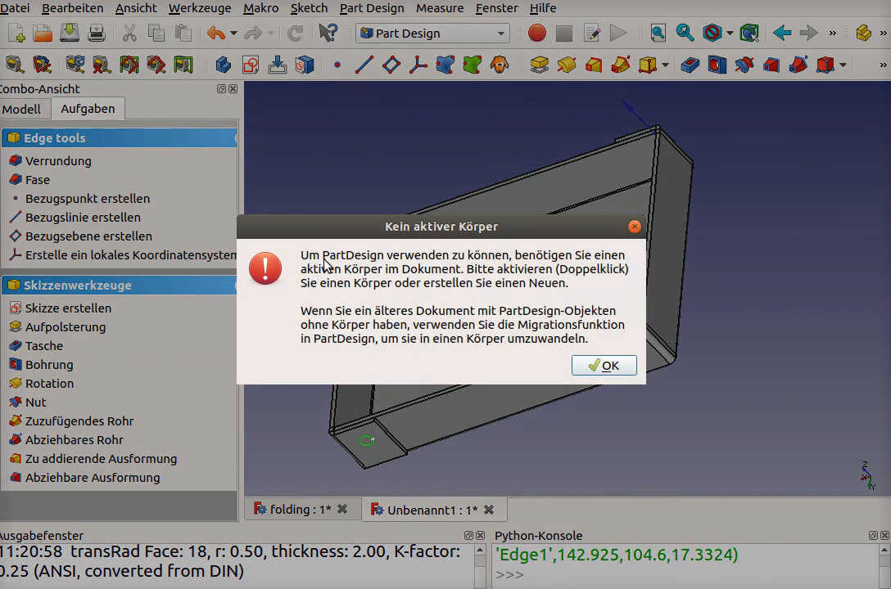
{"action": "mouse_move", "coordinate": [602, 365]}
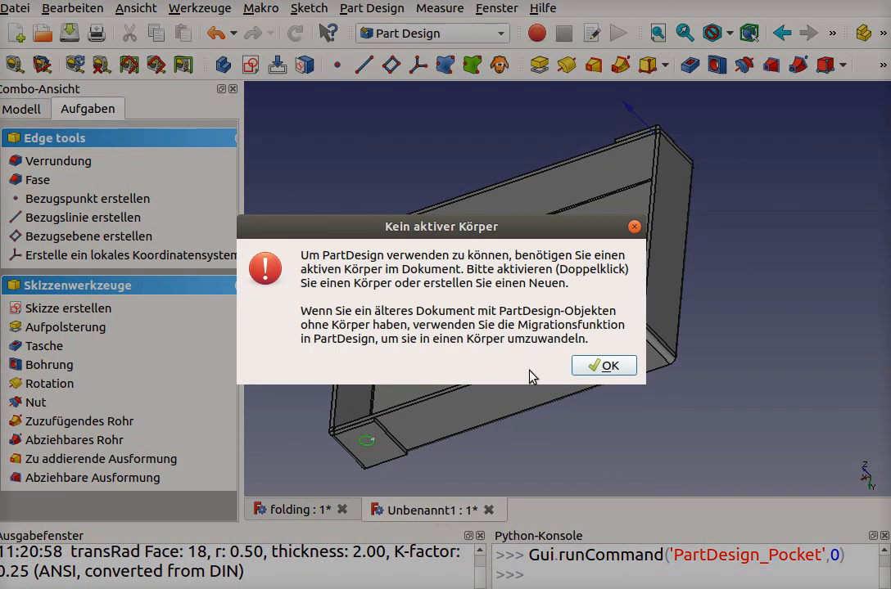
{"action": "left_click", "coordinate": [603, 365]}
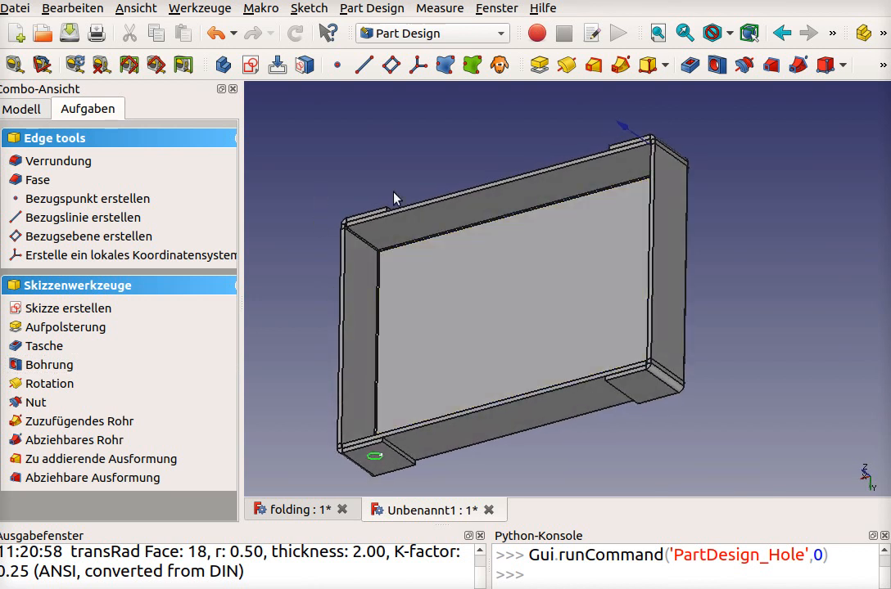
{"action": "left_click", "coordinate": [23, 108]}
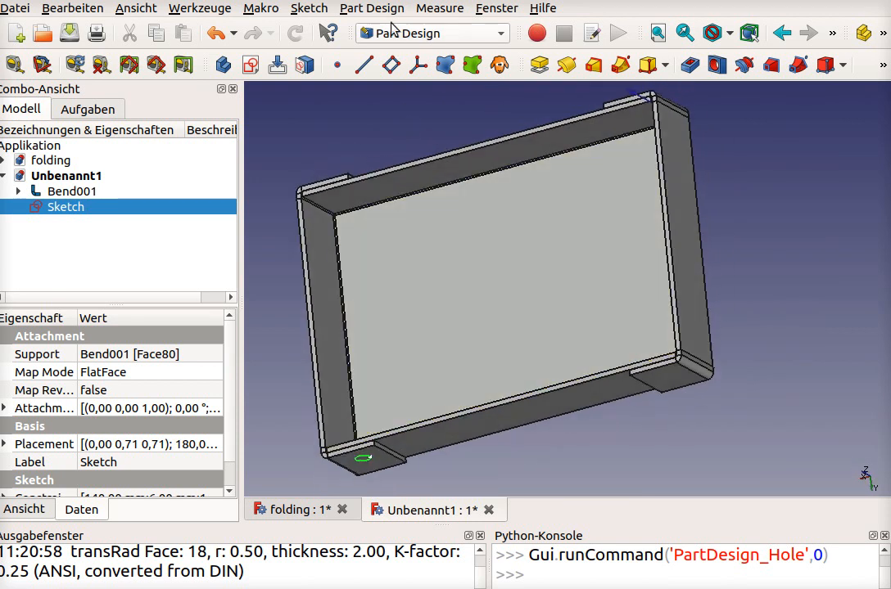
{"action": "mouse_move", "coordinate": [432, 33]}
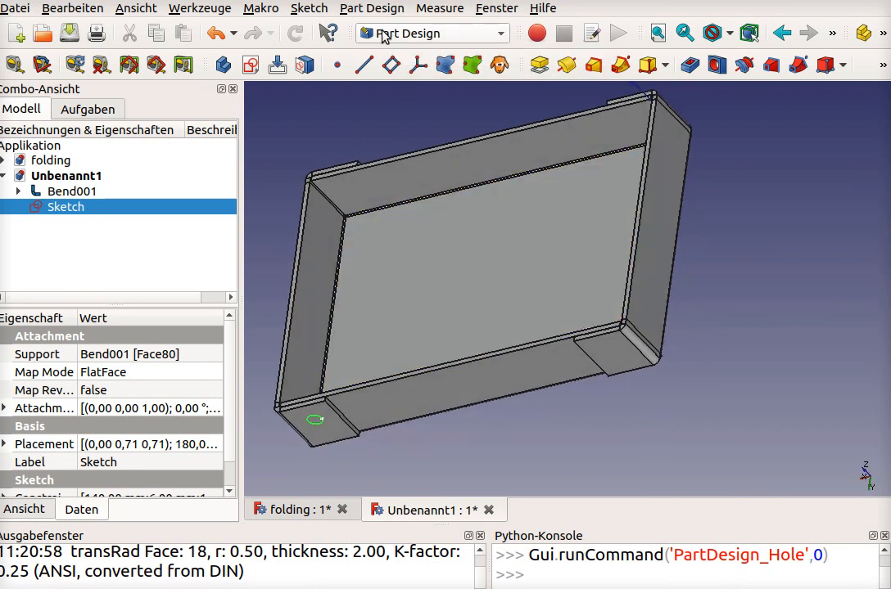
- Add a Part cylinder primitive and set its radius to 3 mm
{"action": "left_click", "coordinate": [416, 33]}
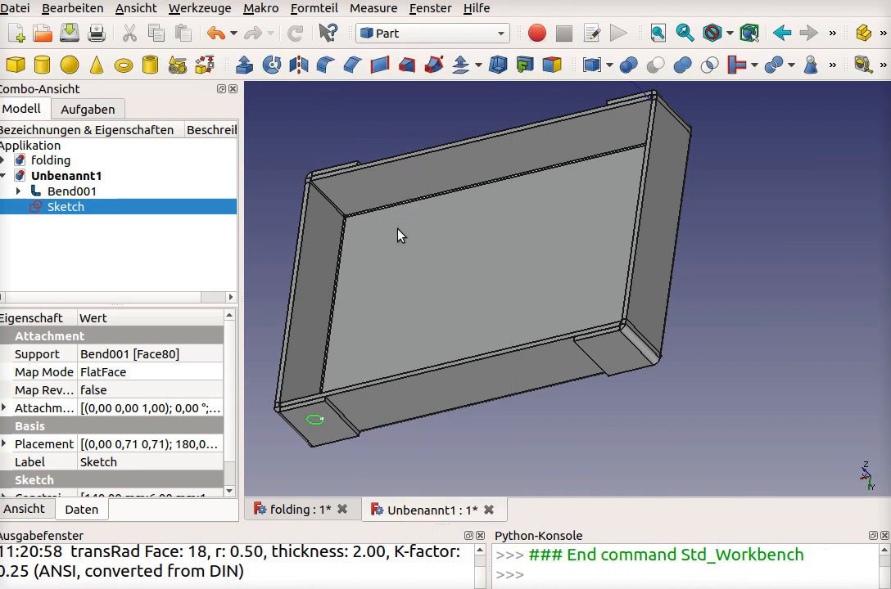
{"action": "left_click", "coordinate": [69, 65]}
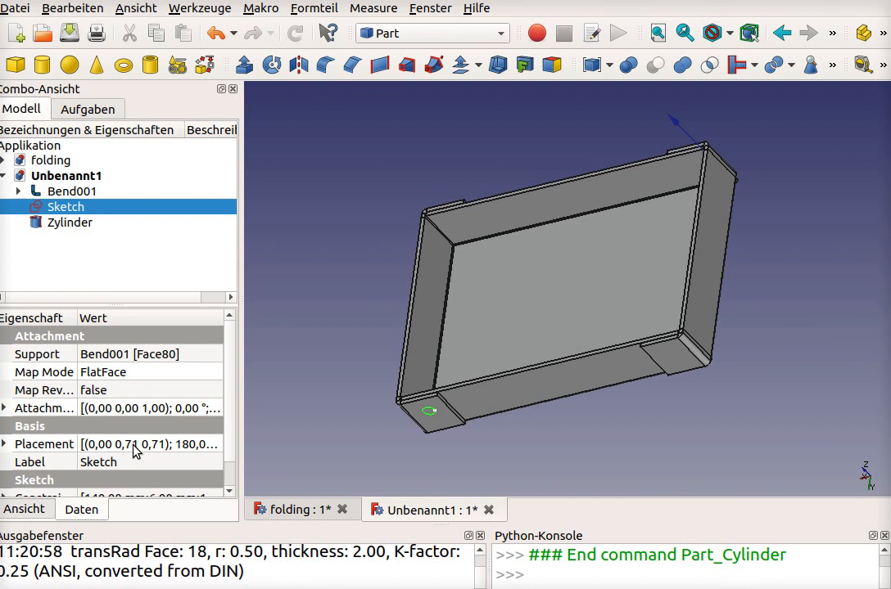
{"action": "scroll", "scroll_direction": "down", "scroll_amount": 3}
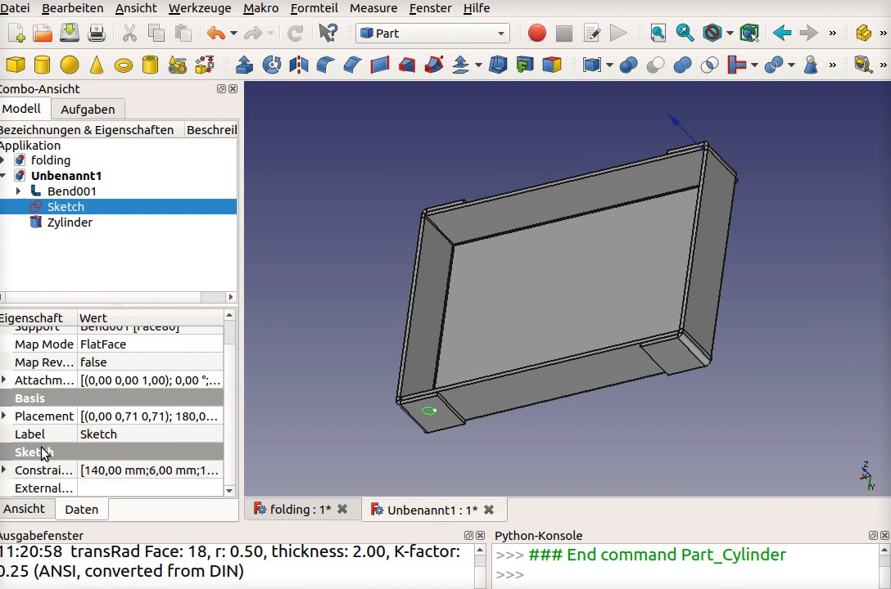
{"action": "left_click", "coordinate": [69, 223]}
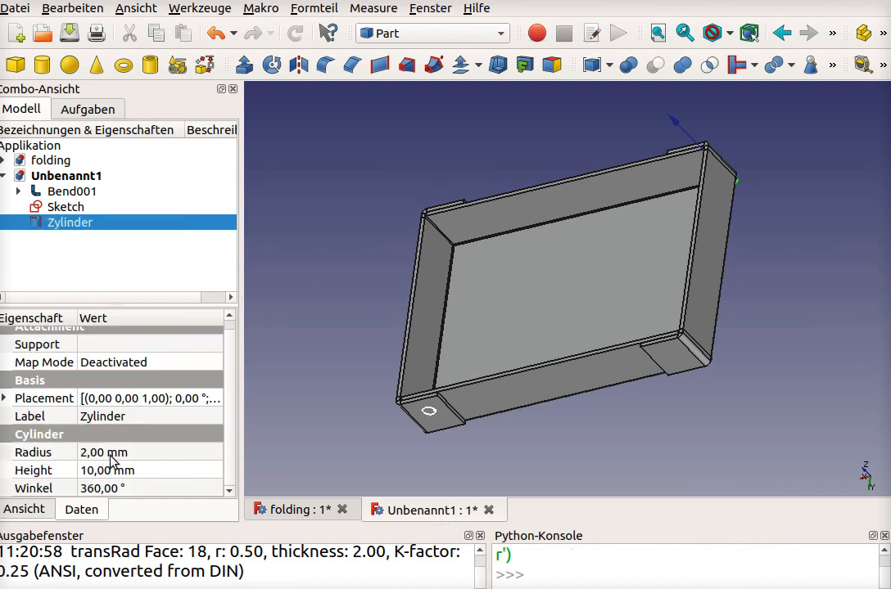
{"action": "double_click", "coordinate": [104, 452]}
{"action": "type", "text": "3"}
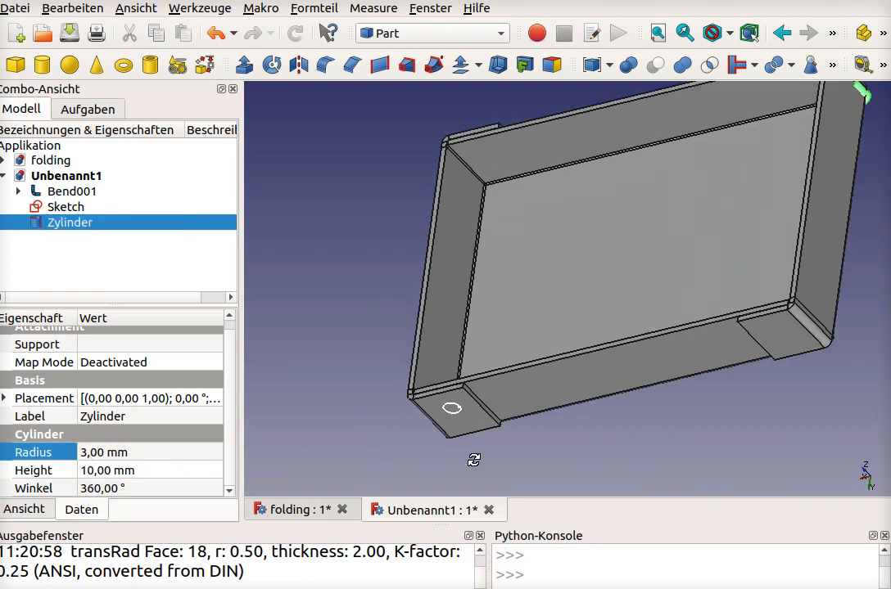
{"action": "left_click_drag", "start_coordinate": [475, 458], "coordinate": [560, 429]}
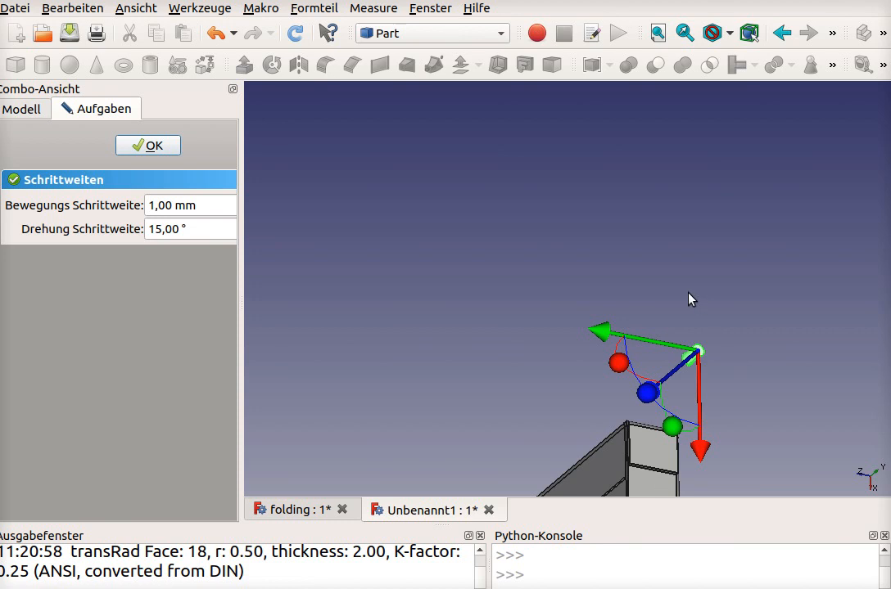
{"action": "mouse_move", "coordinate": [147, 10]}
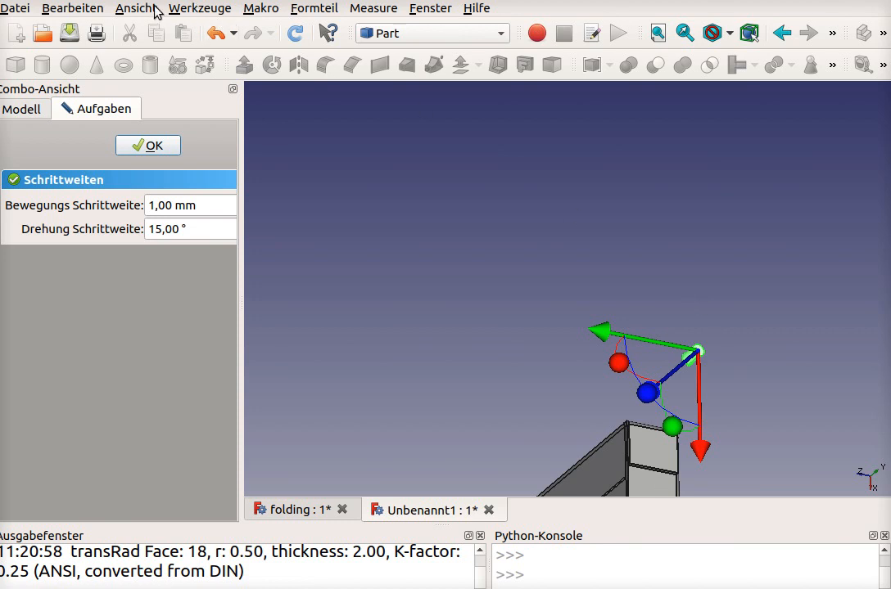
- From the front view, drag the cylinder with the Transform gizmo onto the corner tab
{"action": "left_click", "coordinate": [133, 8]}
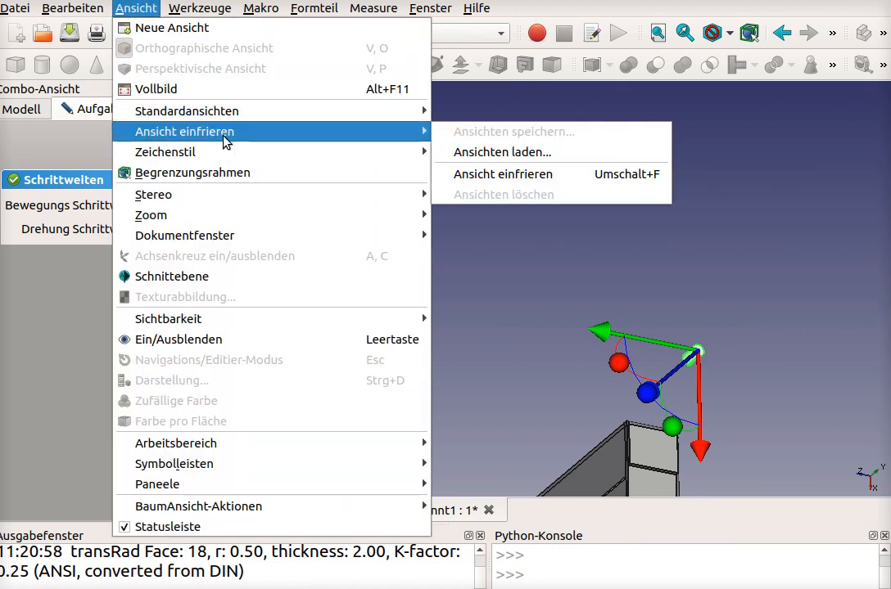
{"action": "mouse_move", "coordinate": [187, 112]}
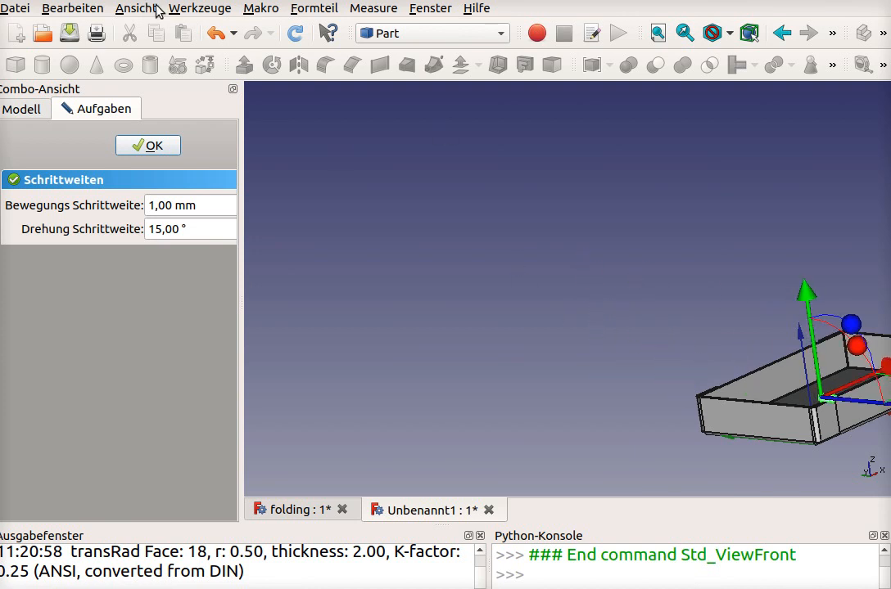
{"action": "left_click", "coordinate": [131, 10]}
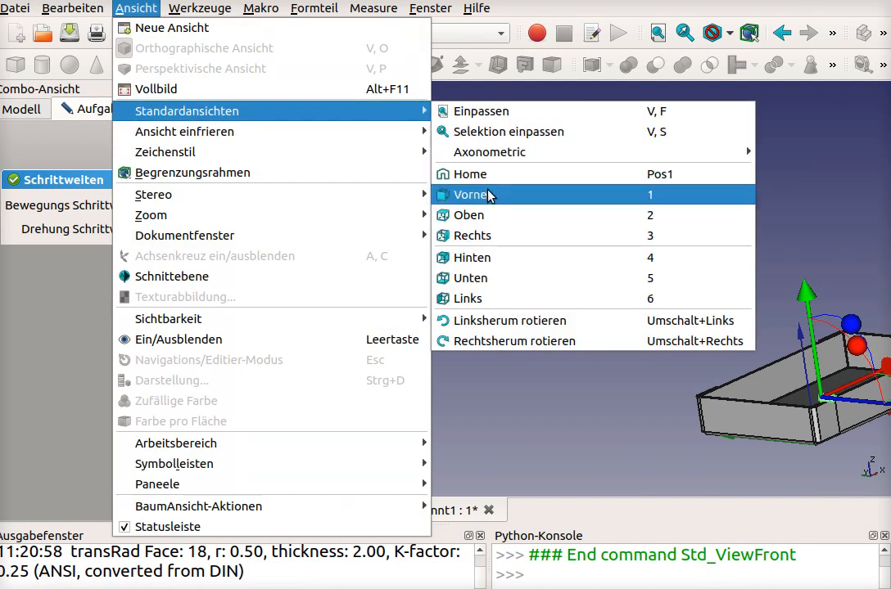
{"action": "left_click", "coordinate": [472, 193]}
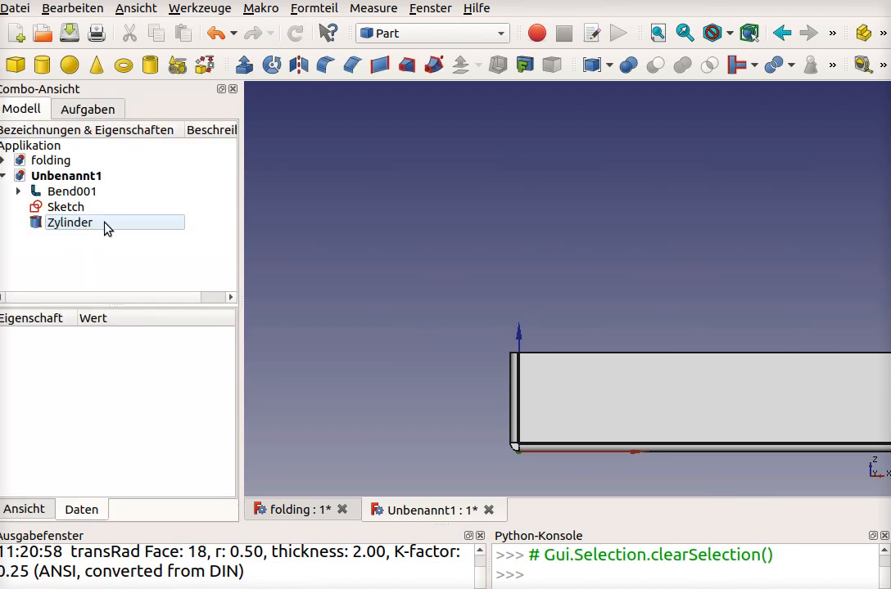
{"action": "right_click", "coordinate": [69, 223]}
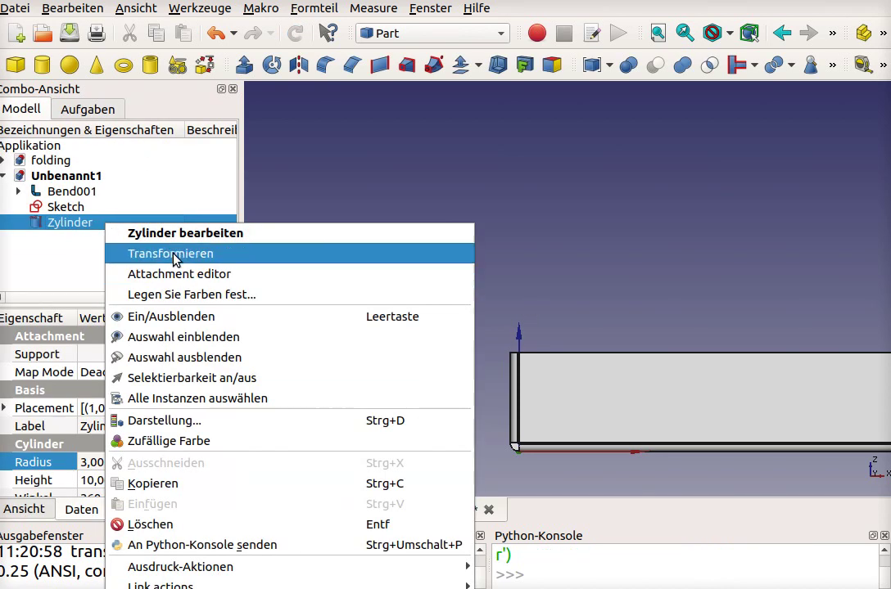
{"action": "left_click", "coordinate": [170, 252]}
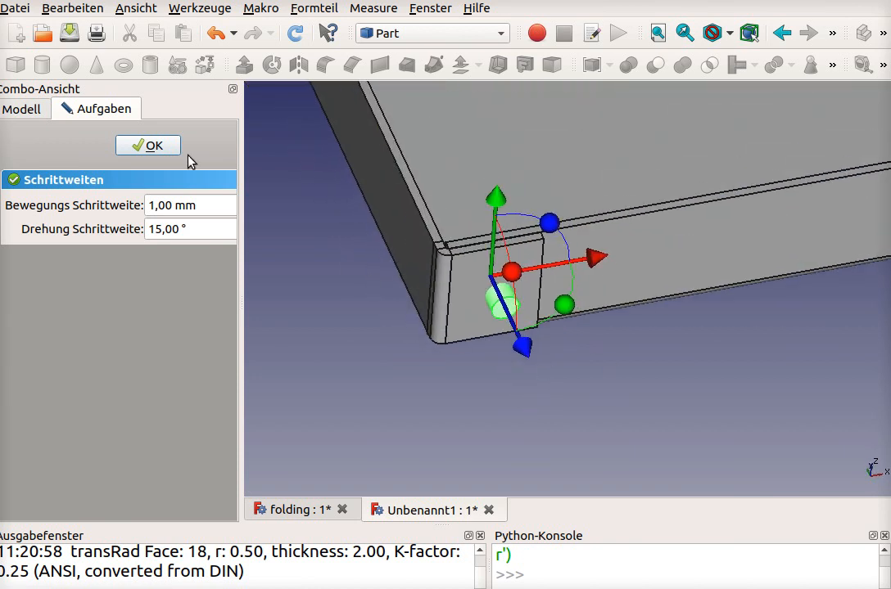
- Confirm the cylinder placement at x 11 mm, y 1 mm, z 14 mm through the tab
{"action": "left_click", "coordinate": [147, 144]}
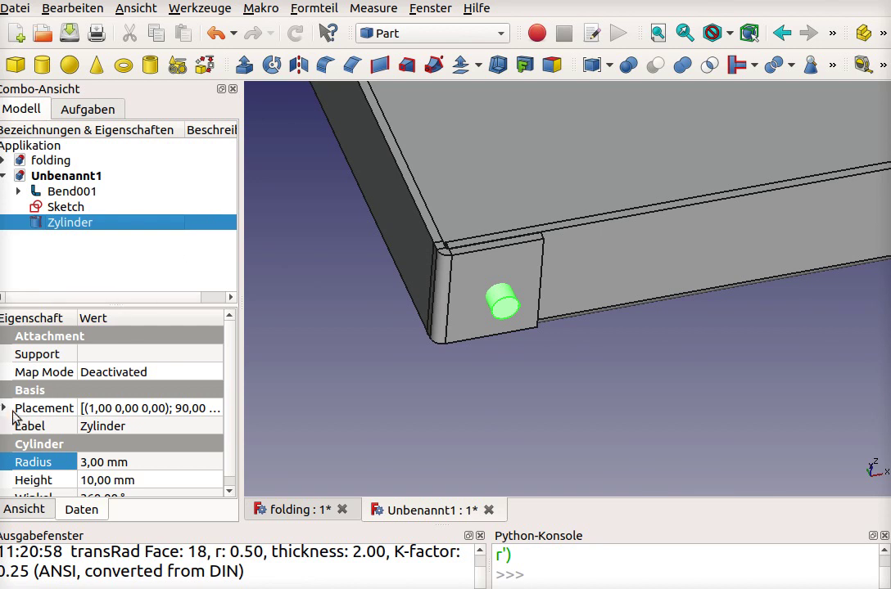
{"action": "left_click", "coordinate": [6, 408]}
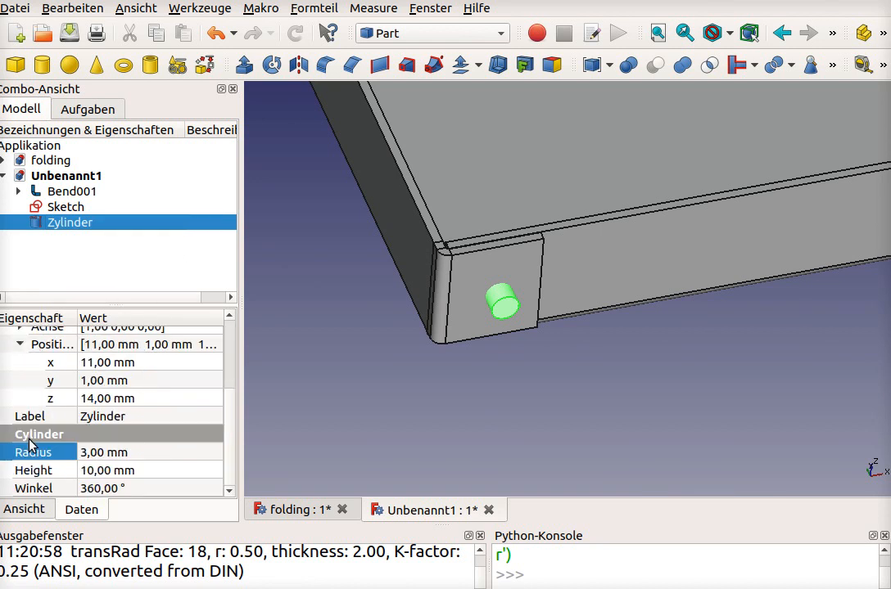
{"action": "mouse_move", "coordinate": [105, 385]}
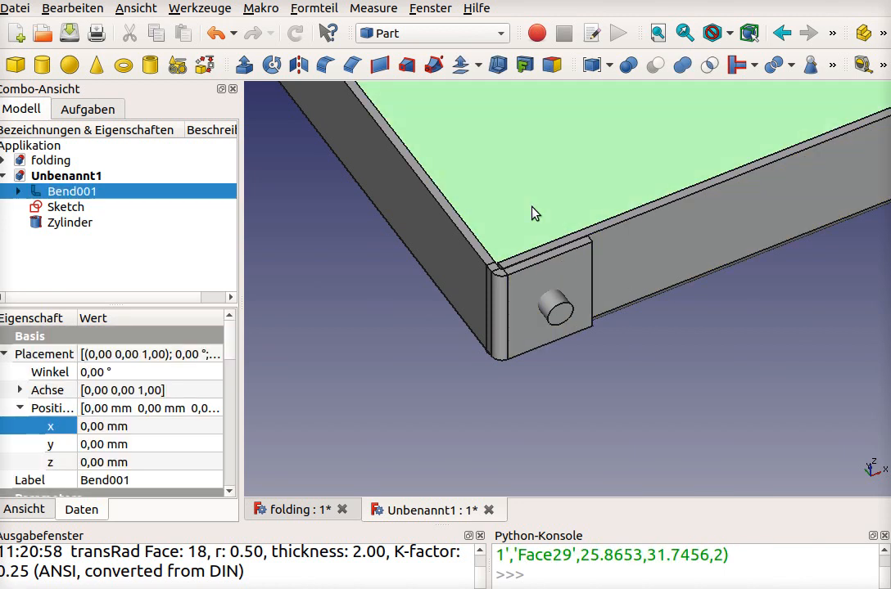
- Cut the cylinder from Bend001, leaving a round hole through the corner tab
{"action": "left_click", "coordinate": [565, 278]}
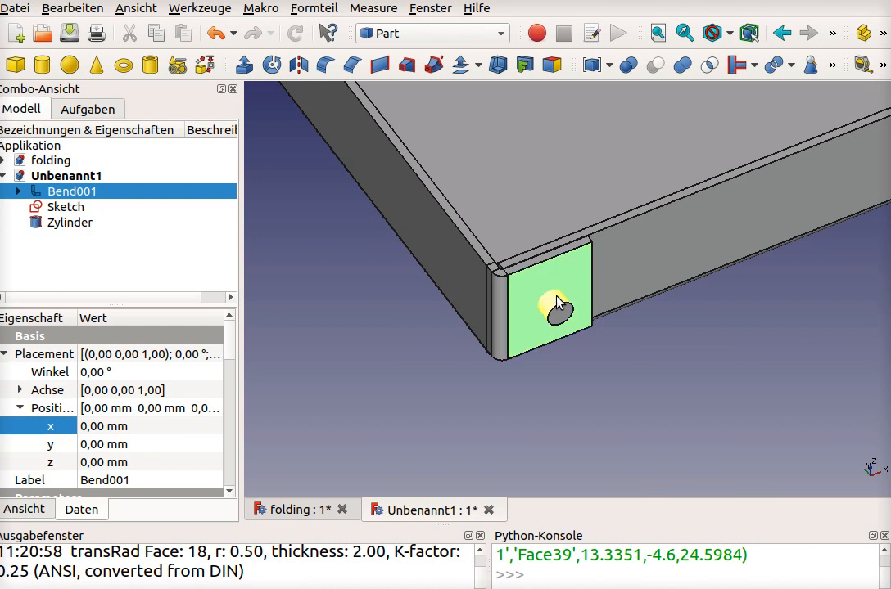
{"action": "right_click", "coordinate": [556, 308]}
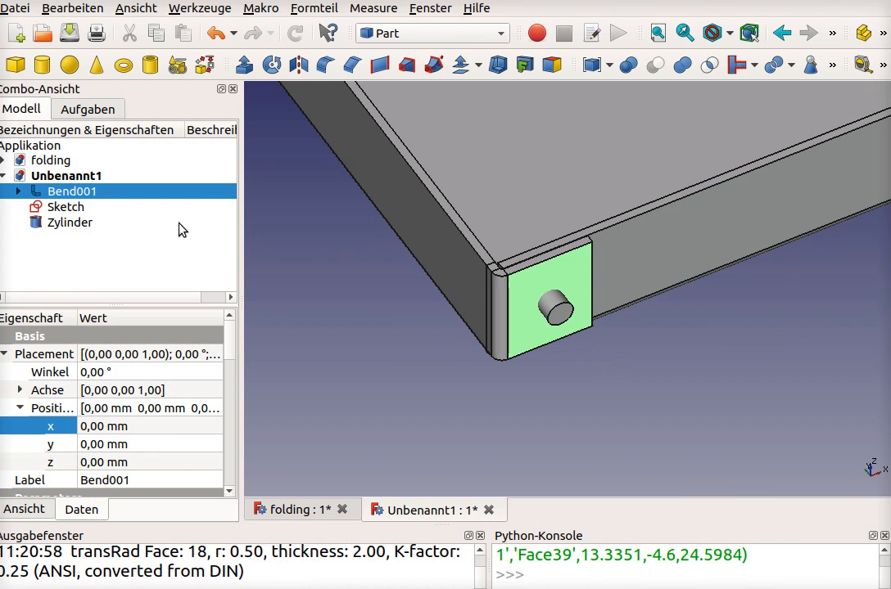
{"action": "left_click", "coordinate": [69, 223]}
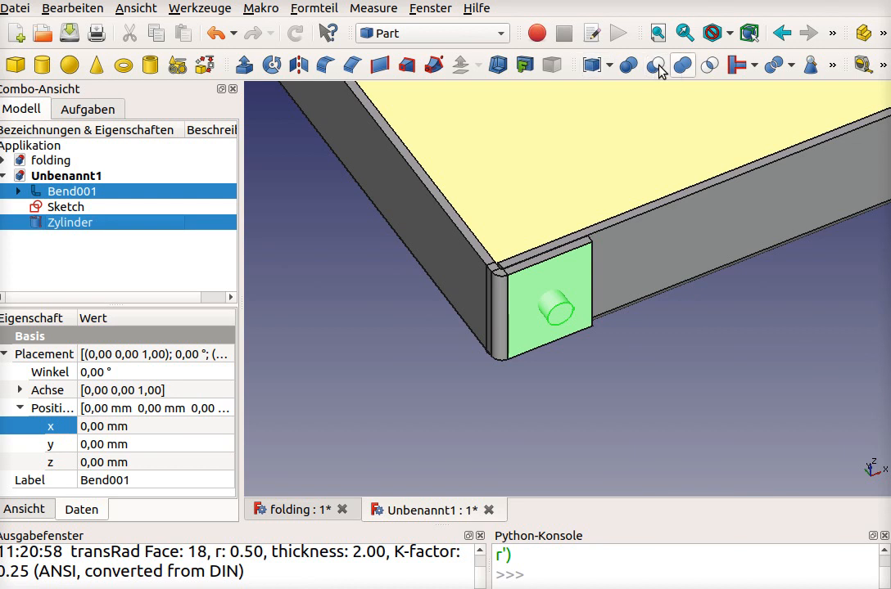
{"action": "left_click", "coordinate": [655, 66]}
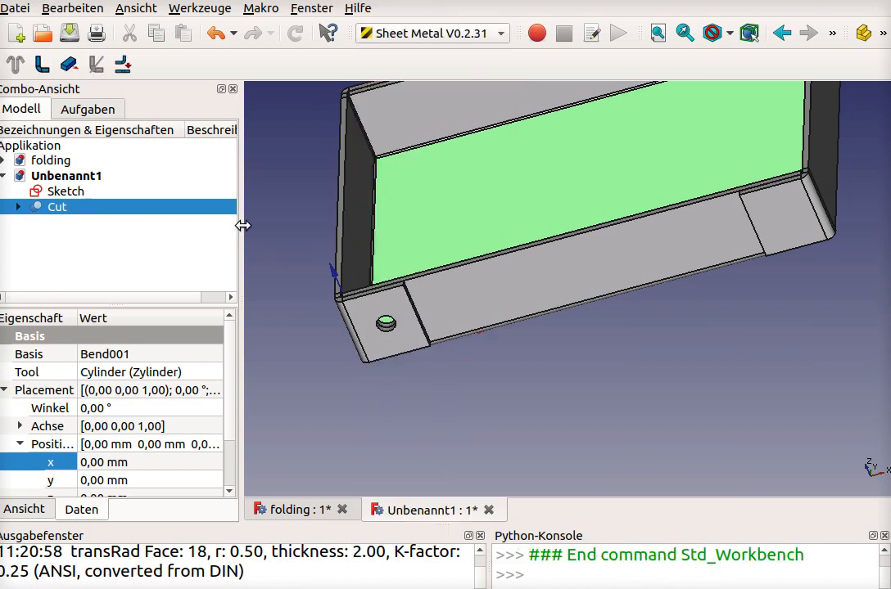
- Unfold the box from its base face with a projection sketch of the flat pattern
{"action": "left_click", "coordinate": [125, 64]}
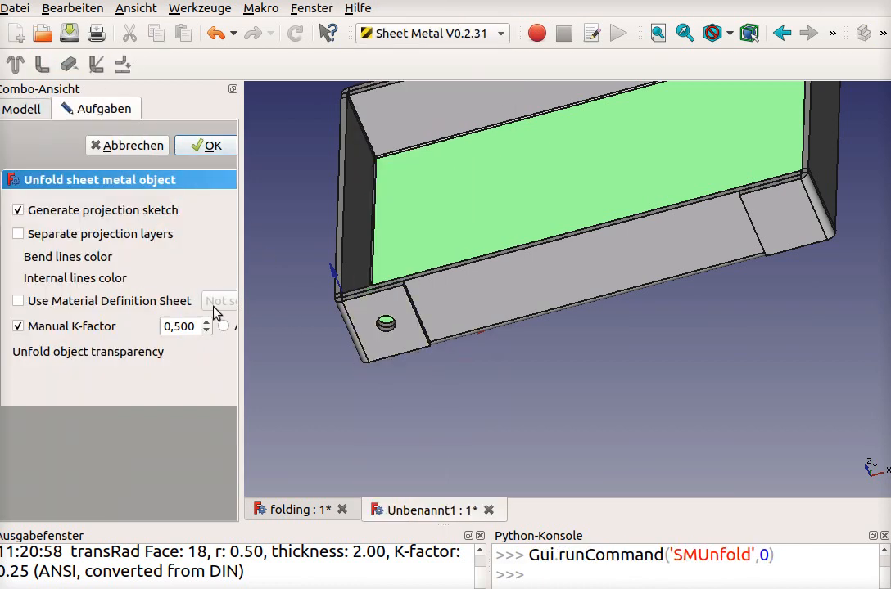
{"action": "mouse_move", "coordinate": [345, 271]}
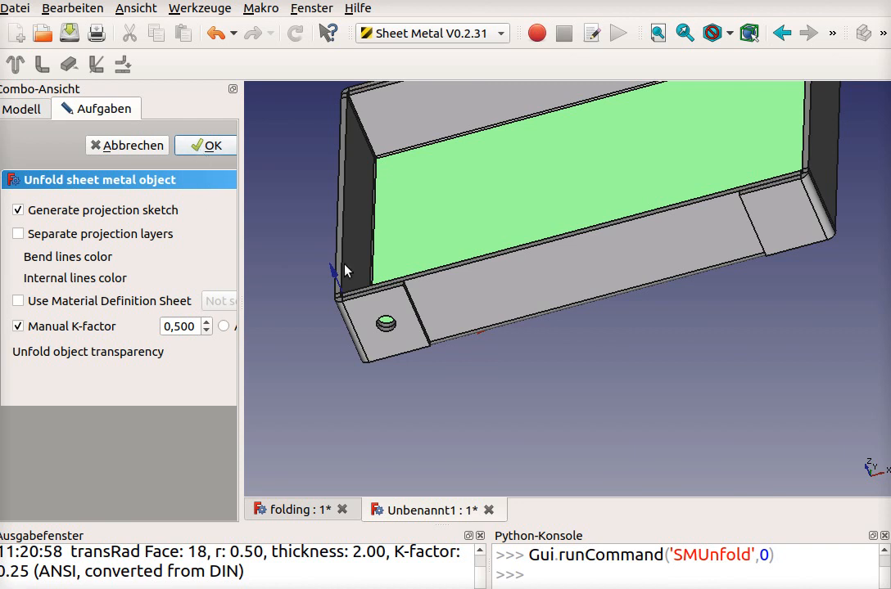
{"action": "left_click", "coordinate": [205, 144]}
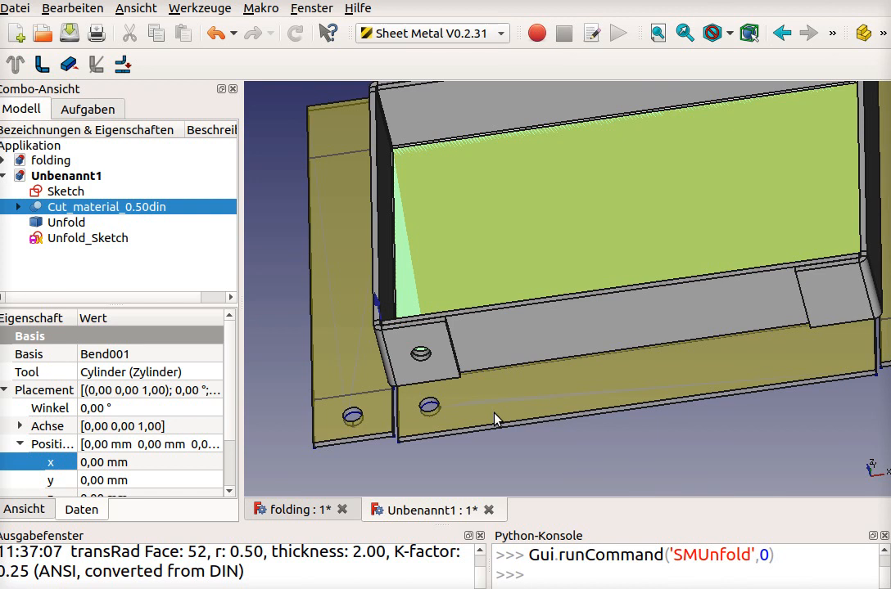
{"action": "mouse_move", "coordinate": [442, 318]}
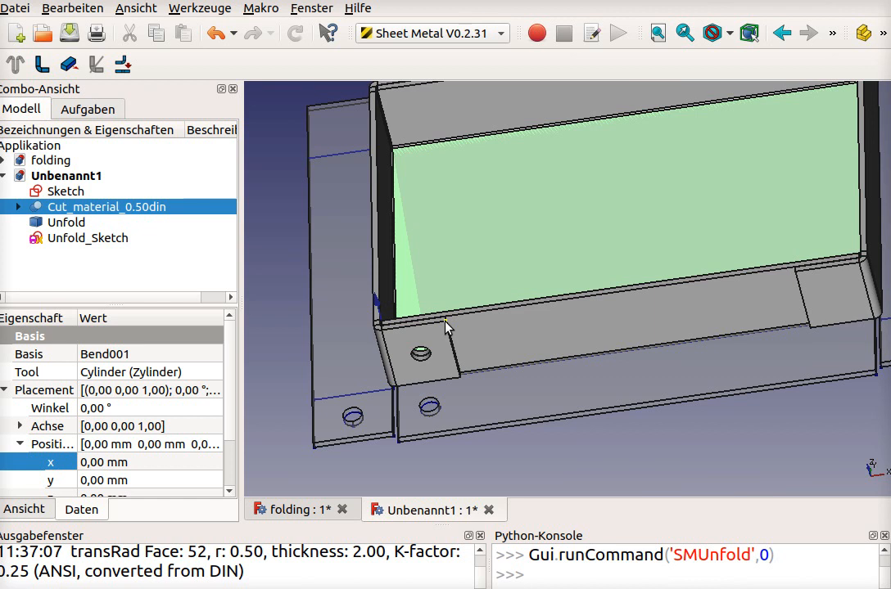
{"action": "mouse_move", "coordinate": [504, 334]}
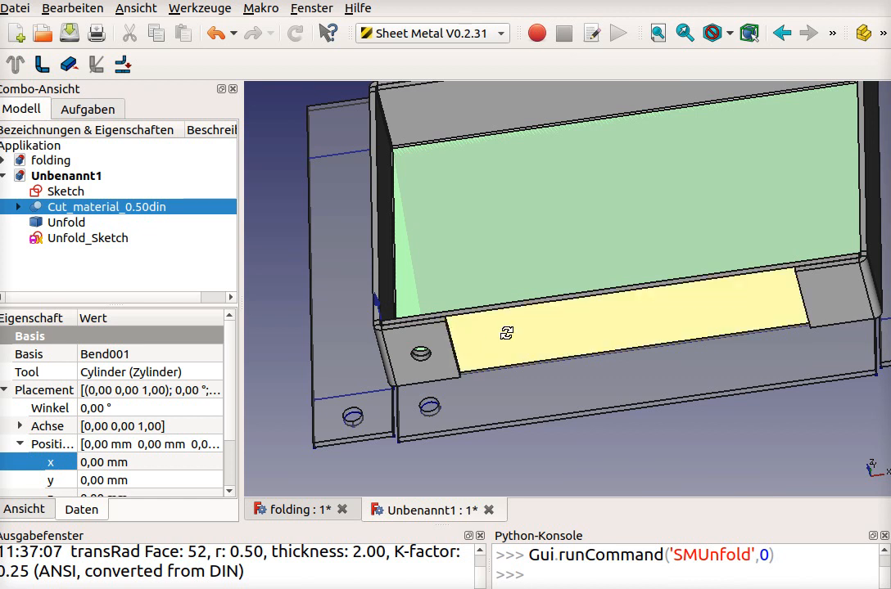